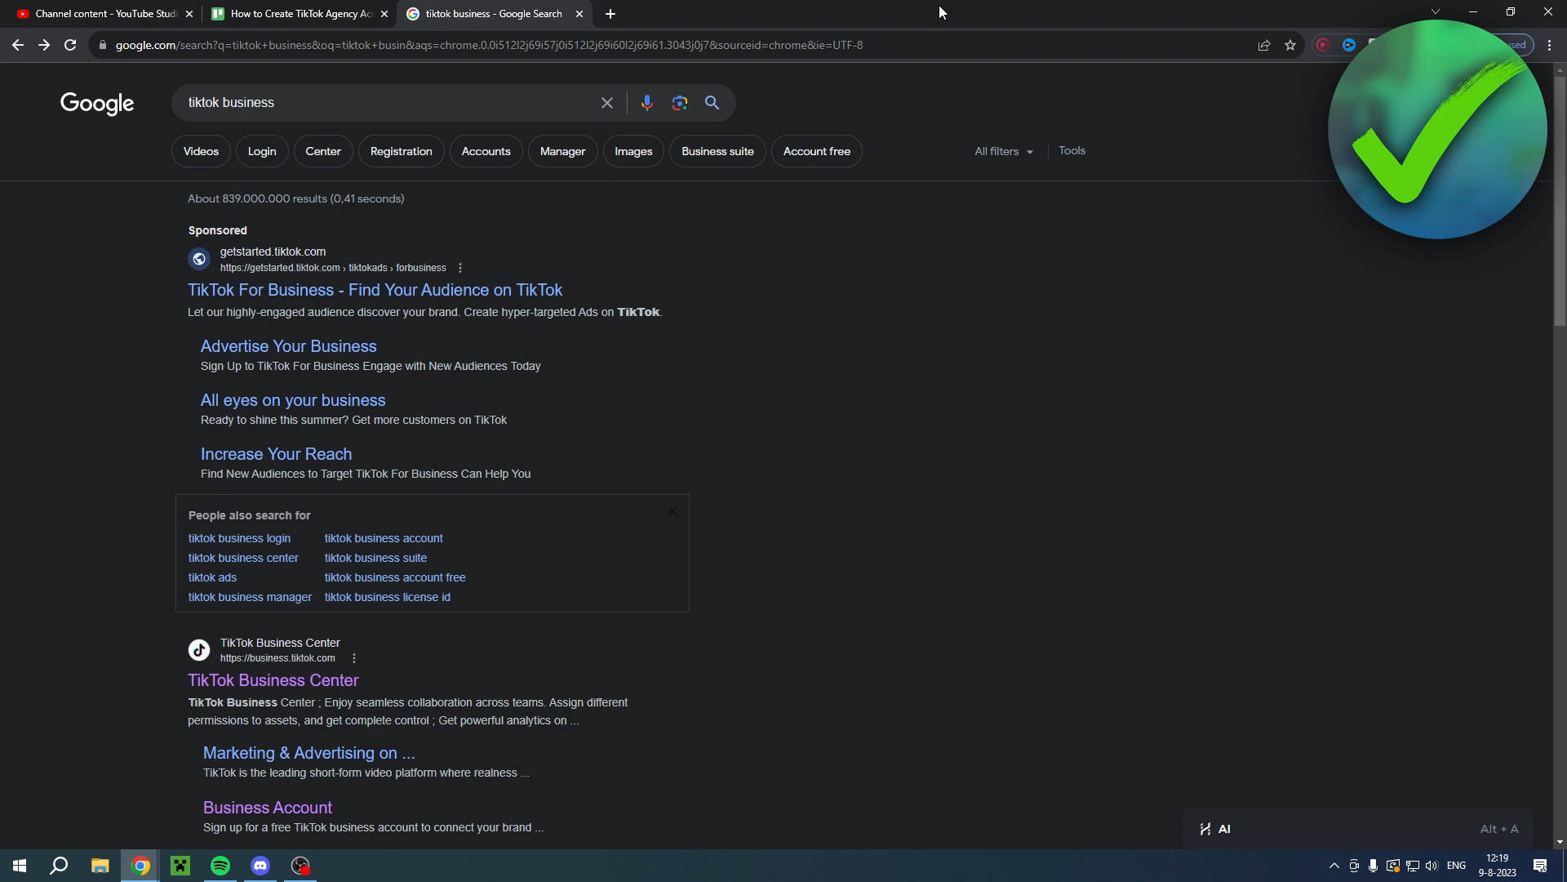
pyautogui.moveTo(991, 260)
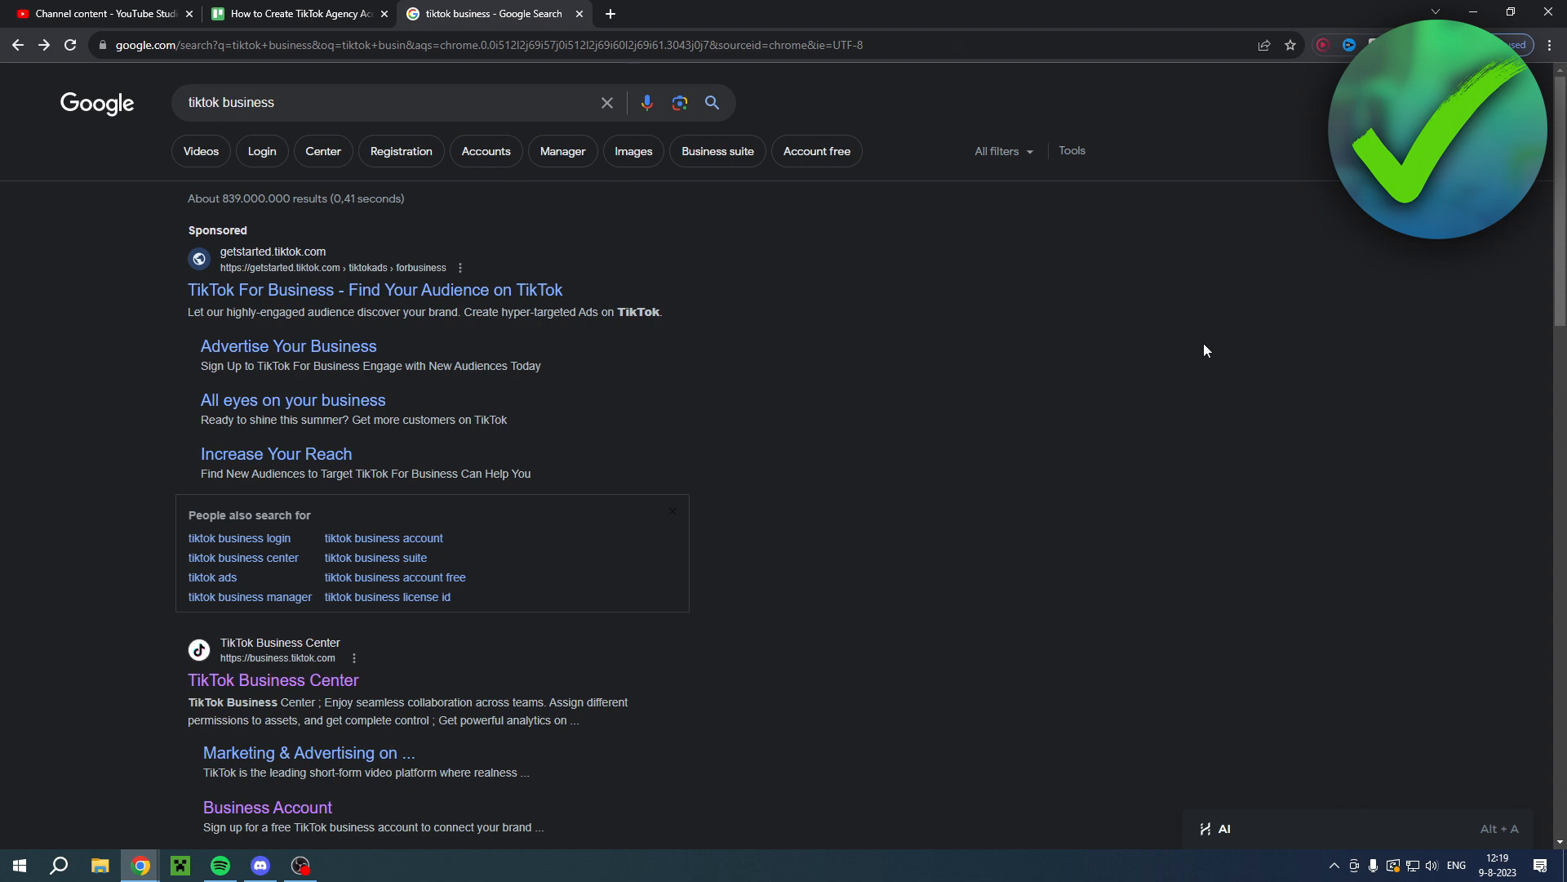
pyautogui.moveTo(1154, 322)
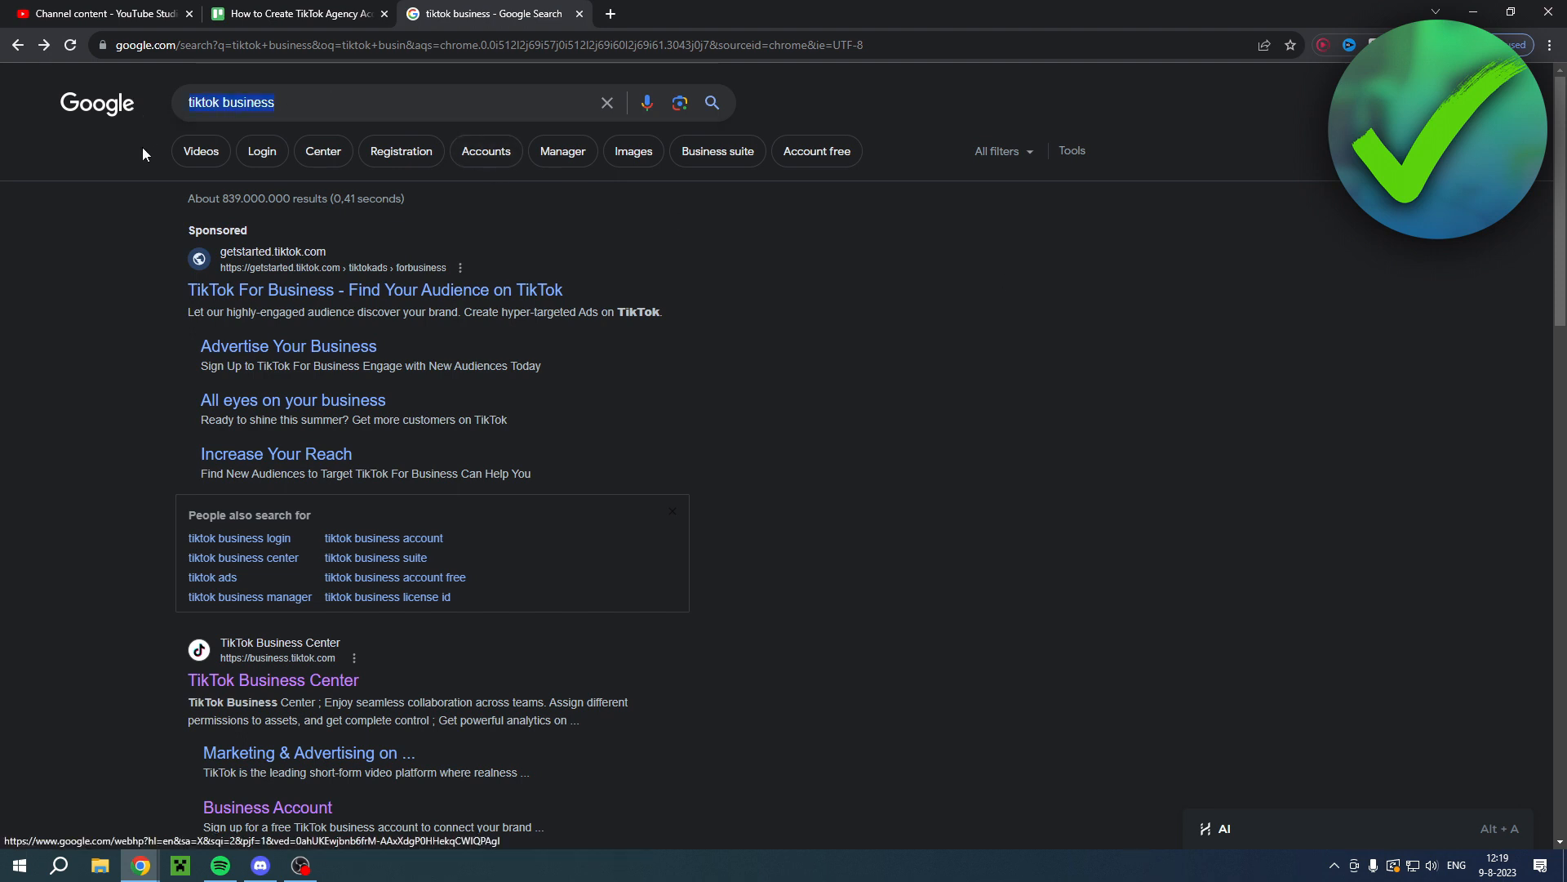
# - Go to the TikTok Business Center site from search results and choose Get started
pyautogui.scroll(-3)
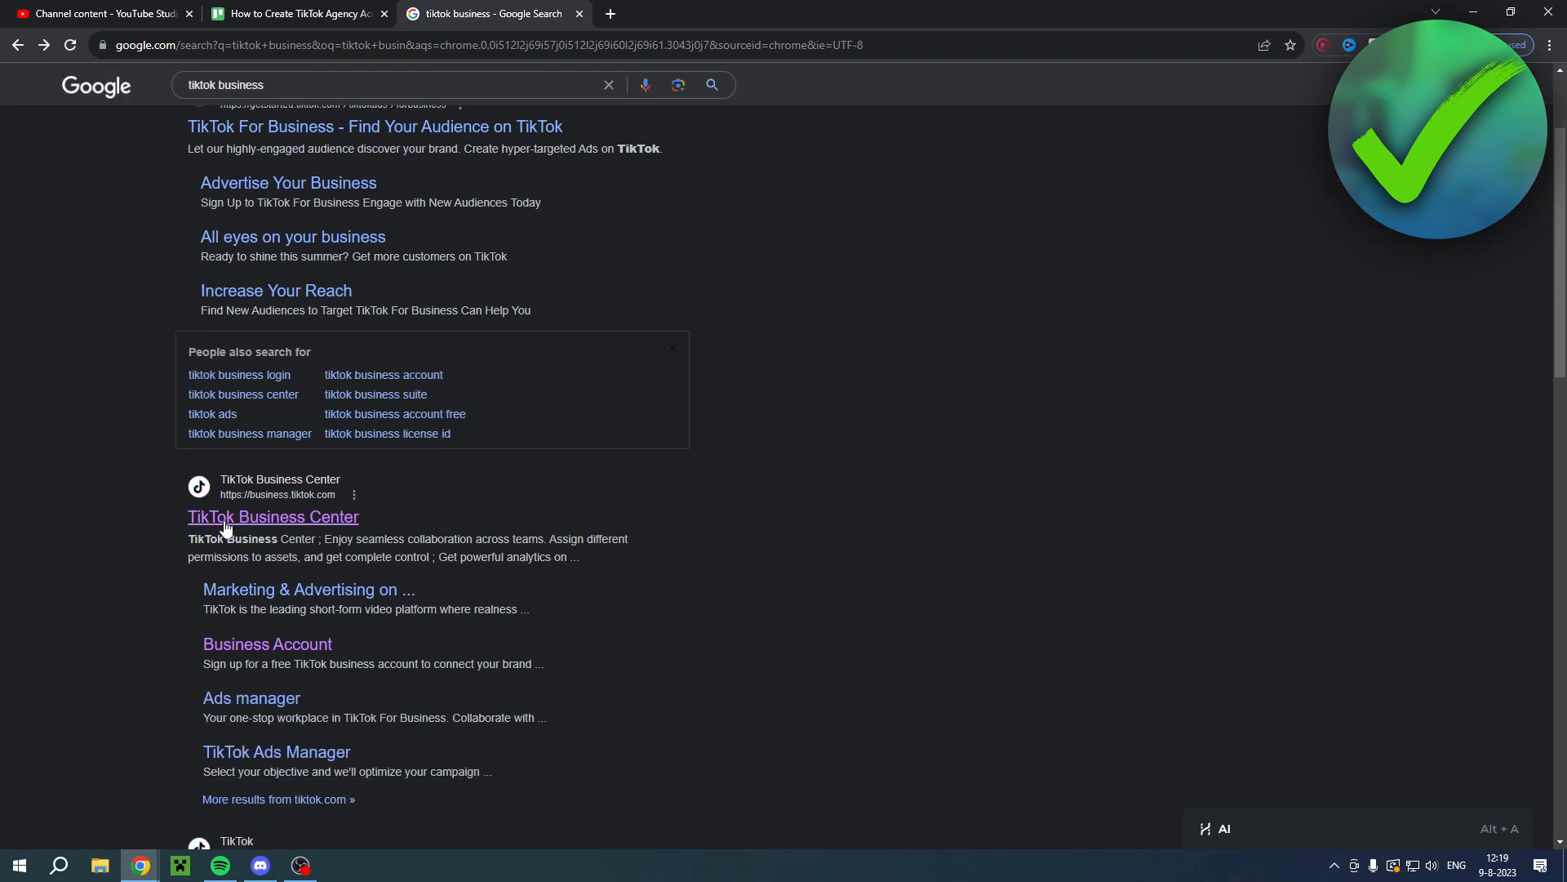
pyautogui.click(273, 518)
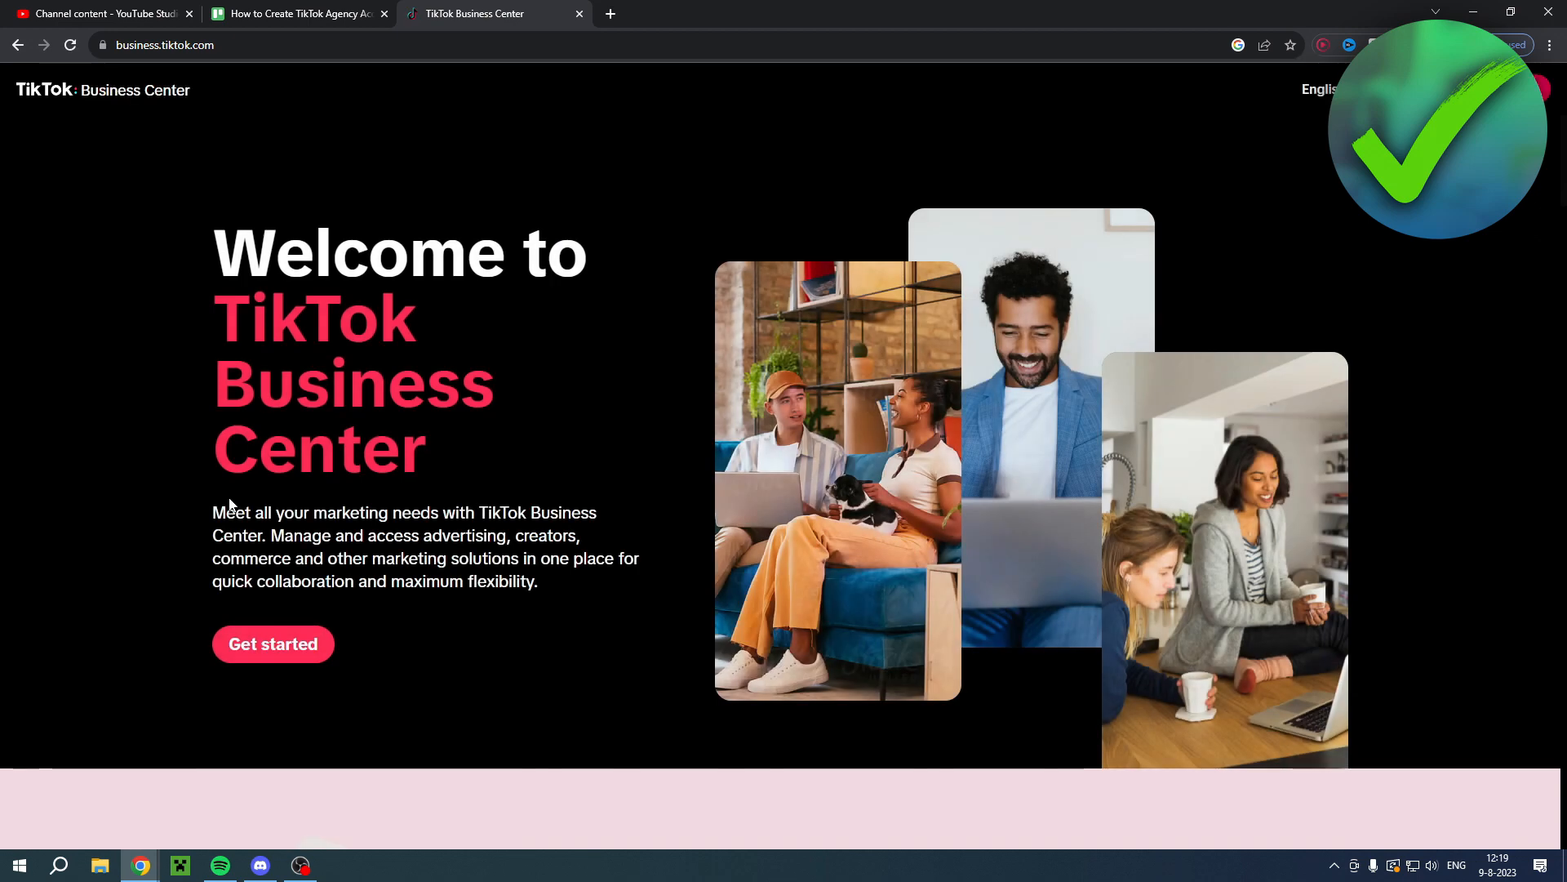
pyautogui.moveTo(314, 627)
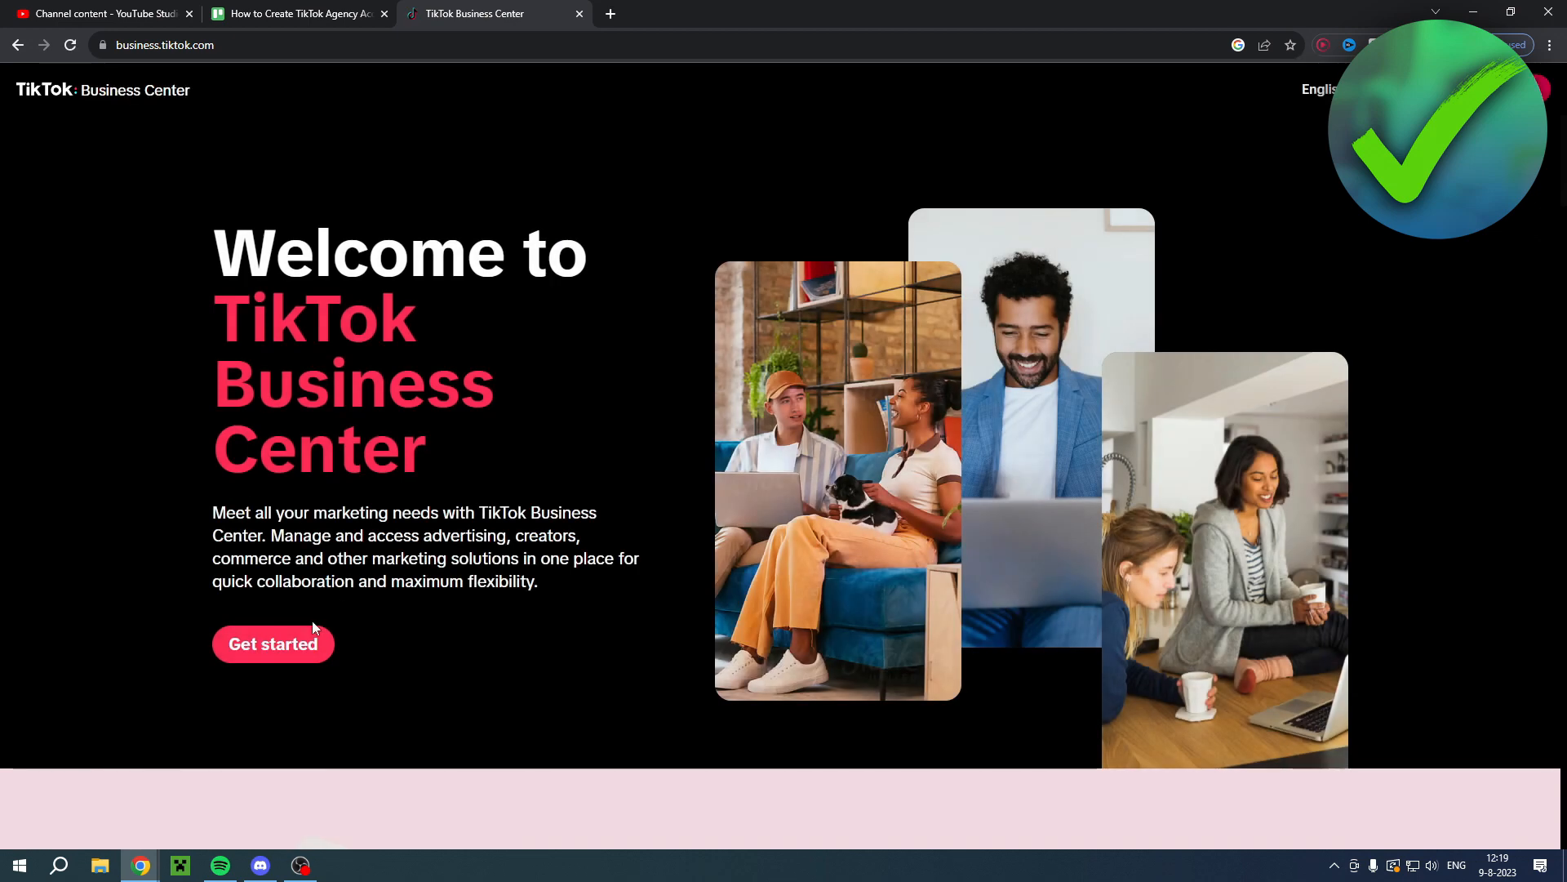
pyautogui.click(272, 644)
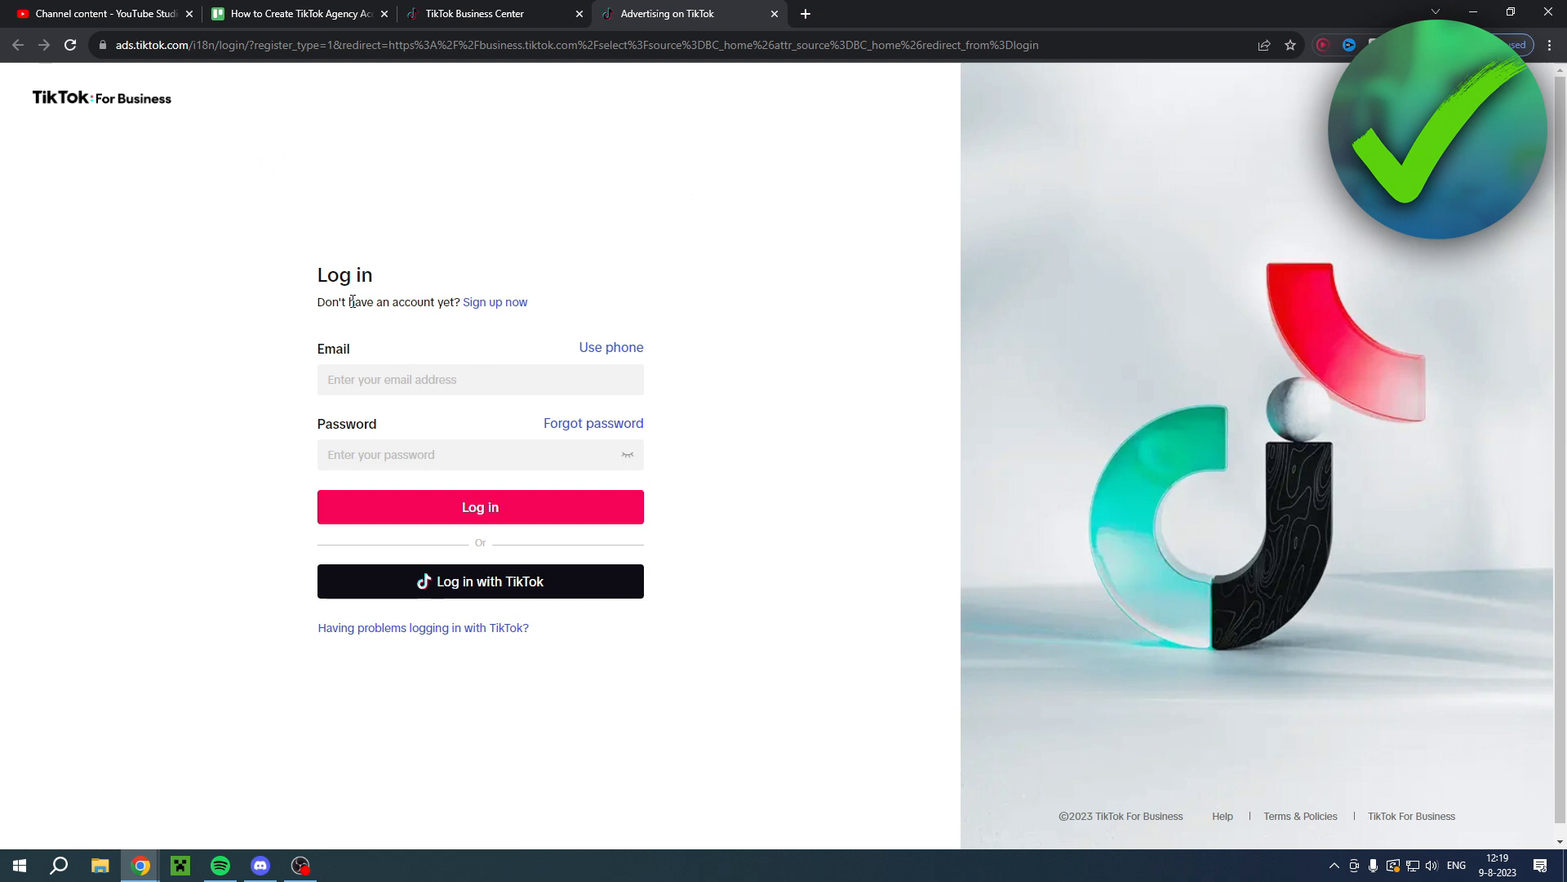
pyautogui.moveTo(510, 308)
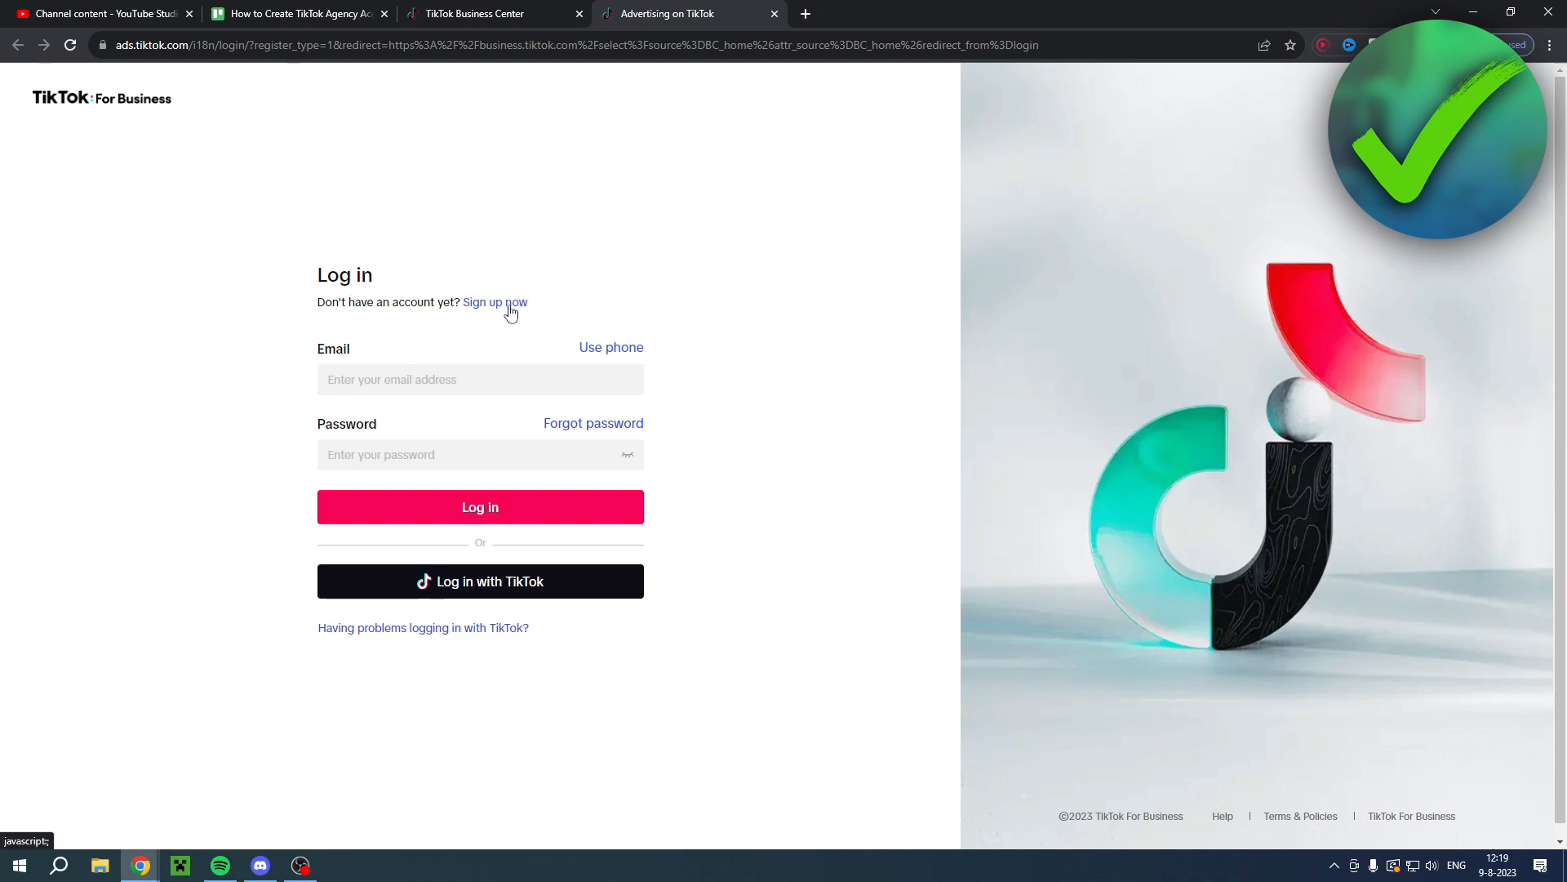
# - Start a new sign-up, accept the Terms of Service, opt out of marketing emails and continue
pyautogui.click(495, 303)
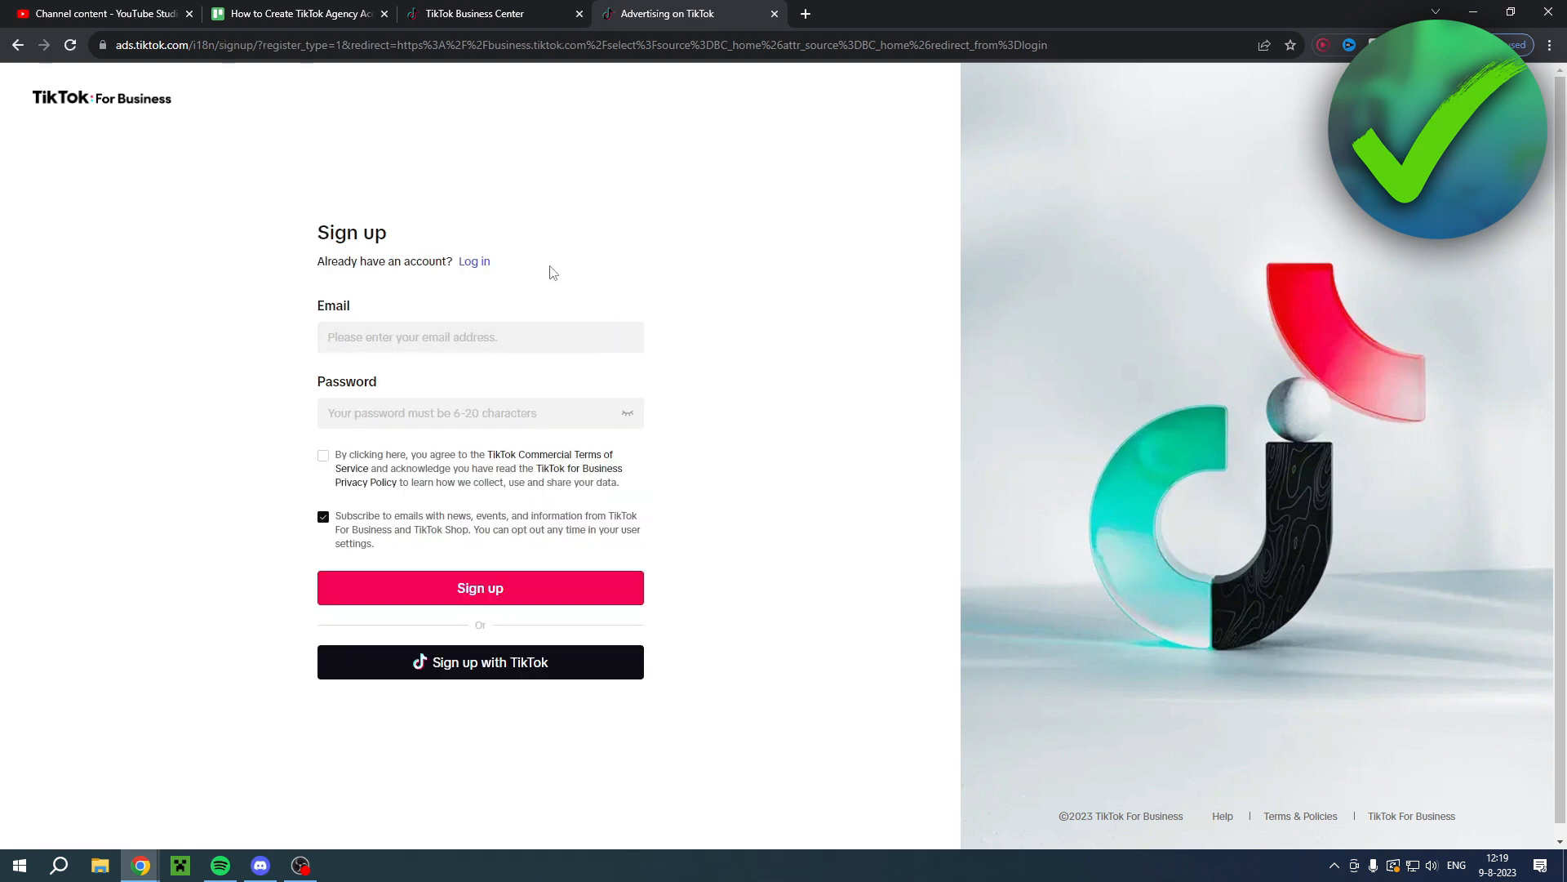
pyautogui.moveTo(369, 390)
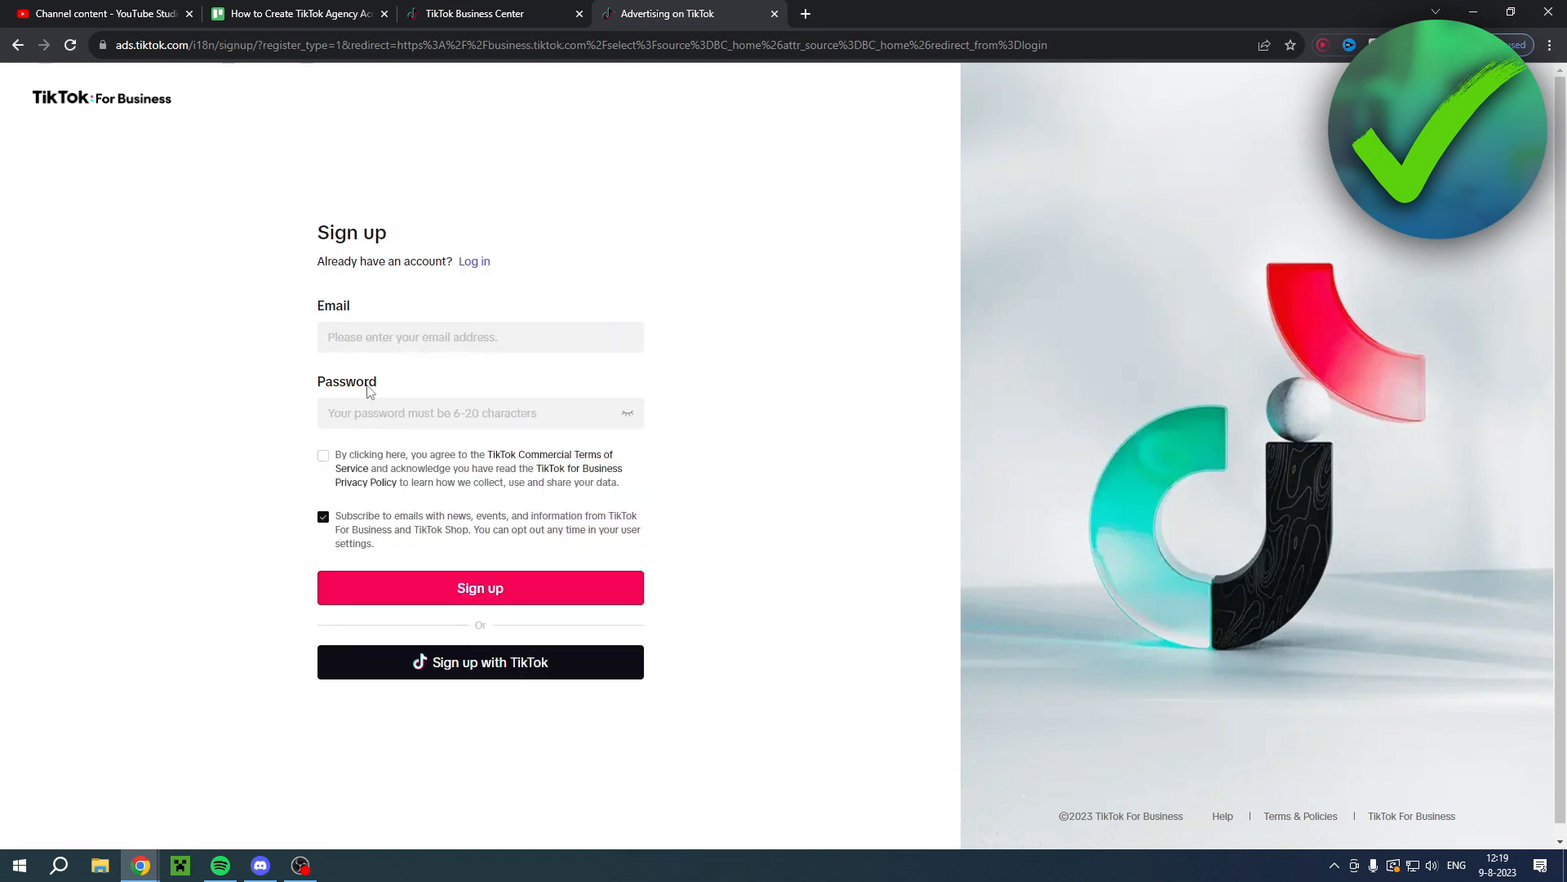
pyautogui.click(324, 456)
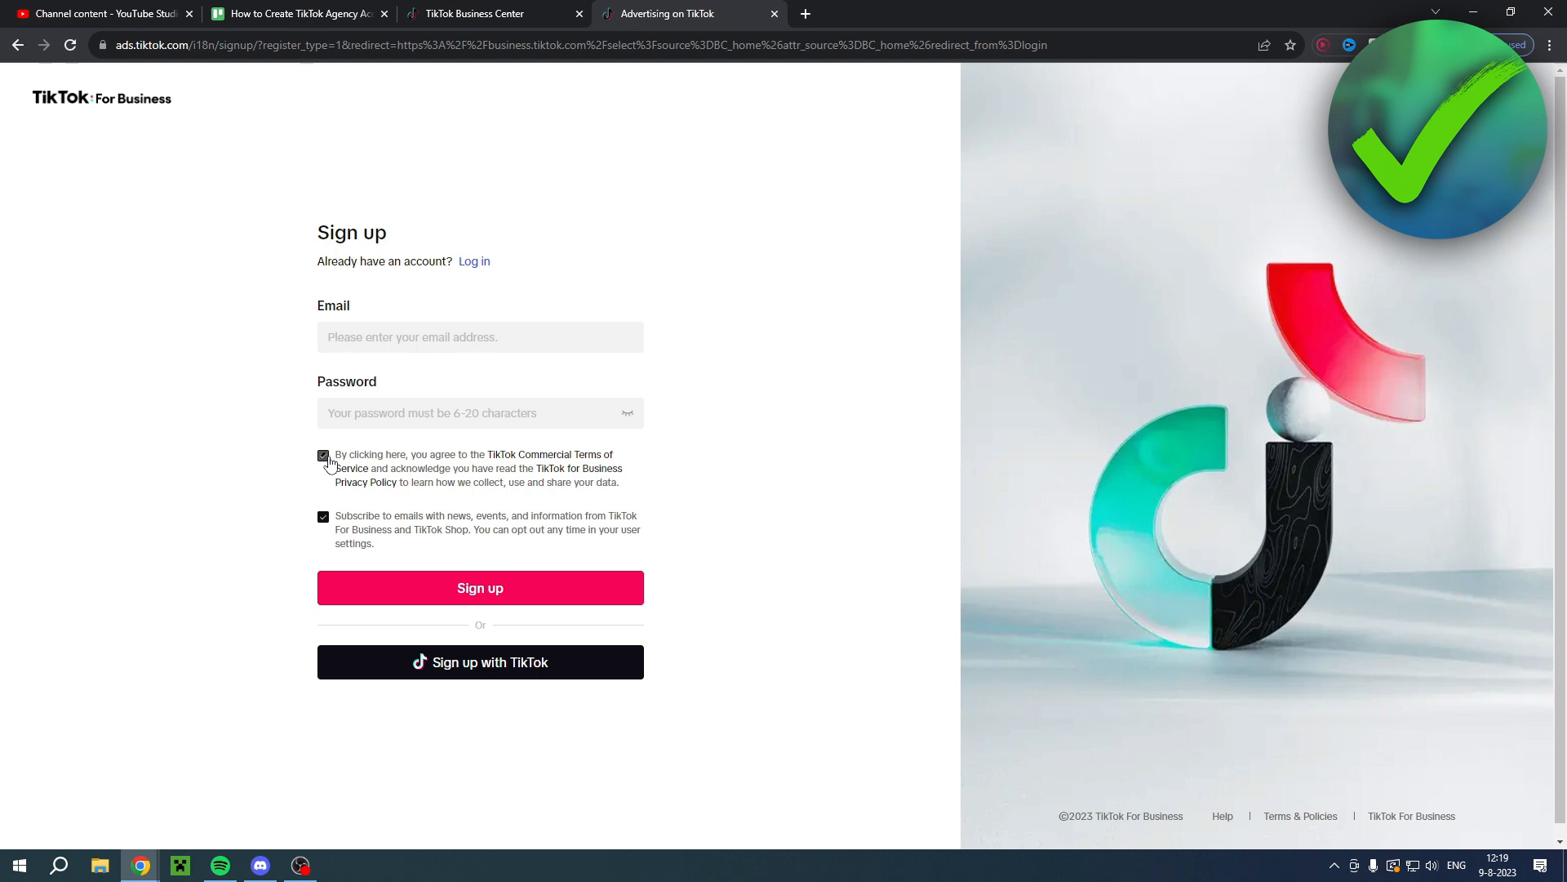
pyautogui.moveTo(618, 484)
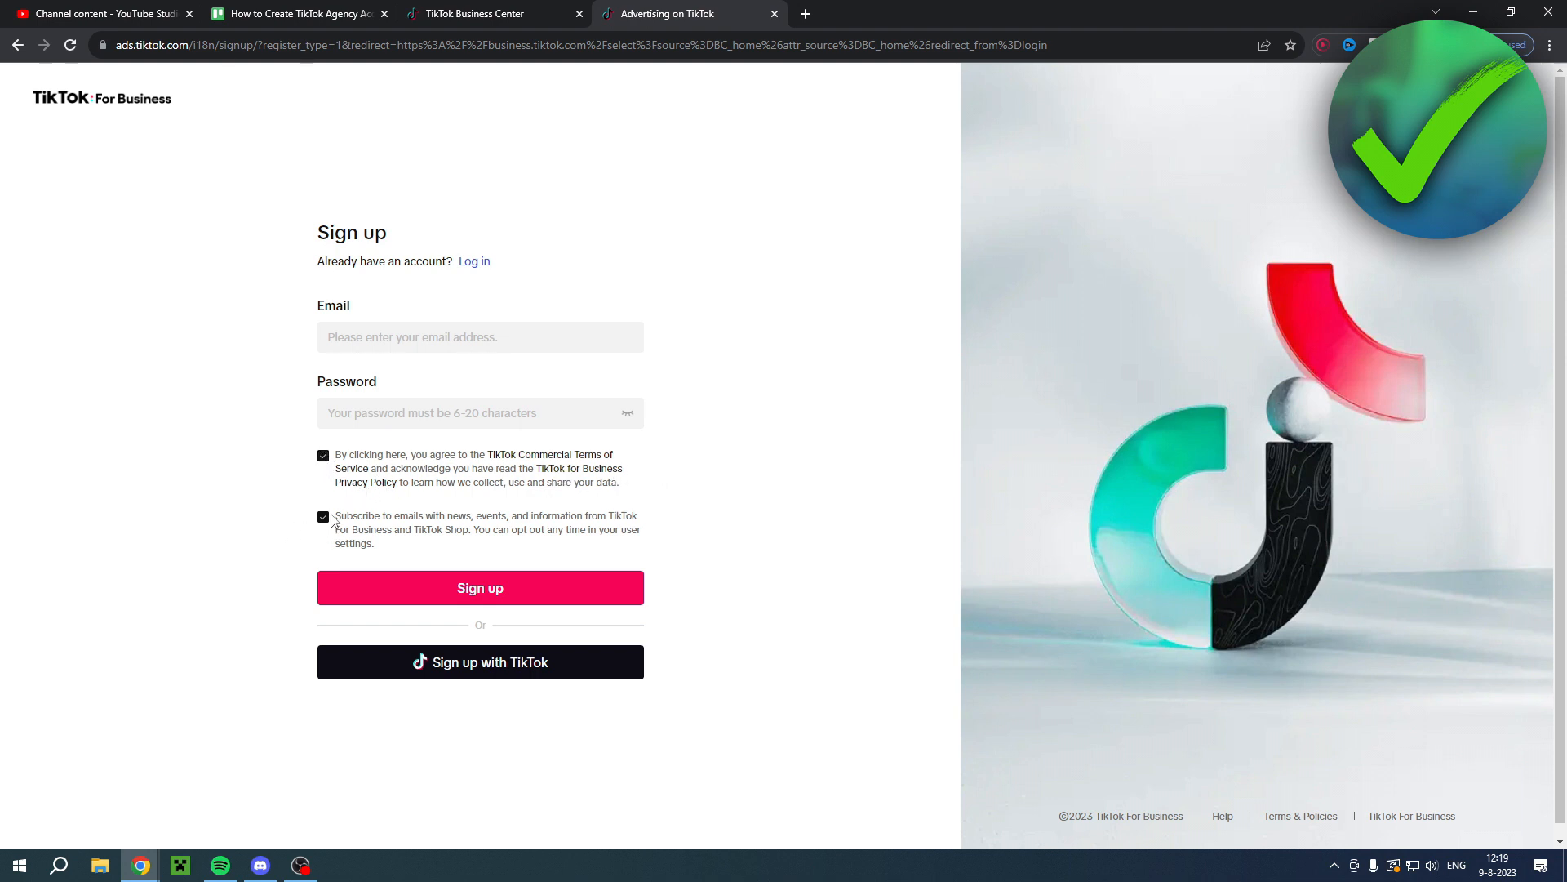
pyautogui.click(323, 516)
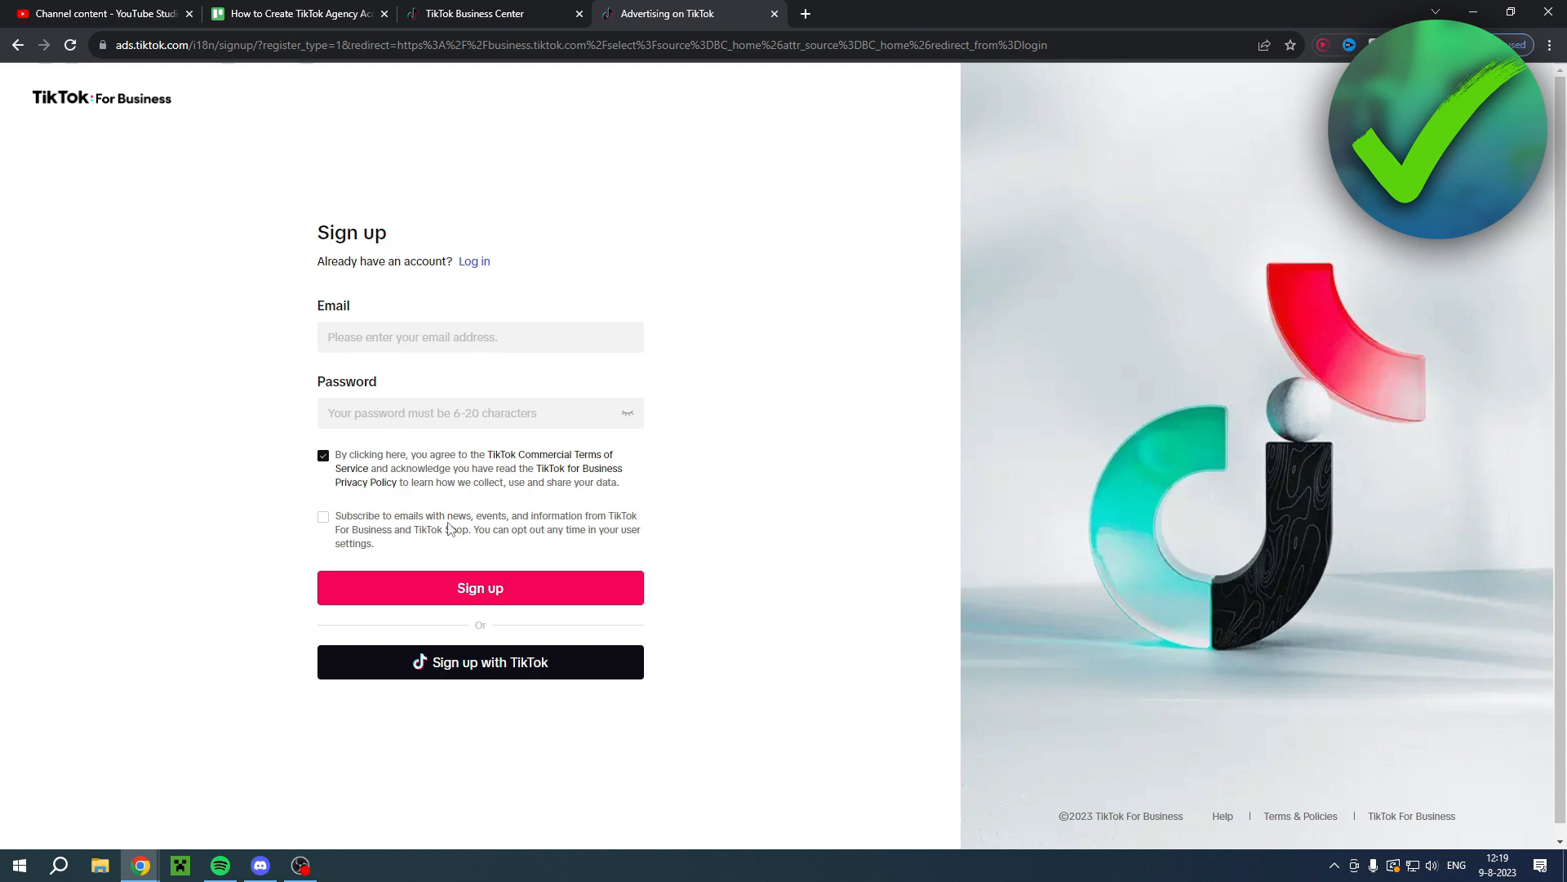
pyautogui.click(480, 588)
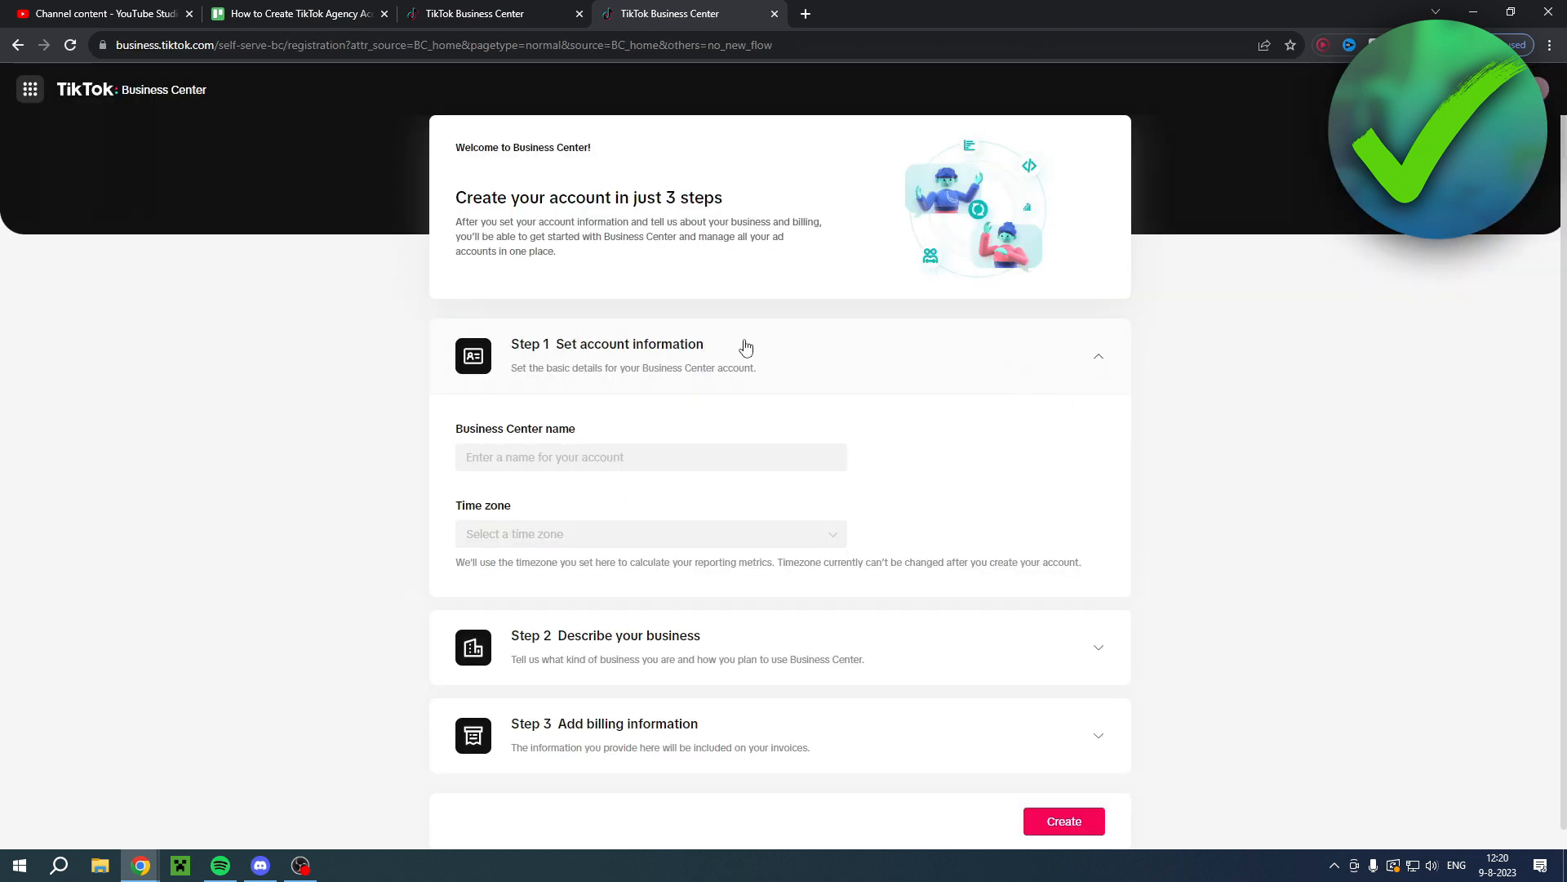
pyautogui.moveTo(675, 426)
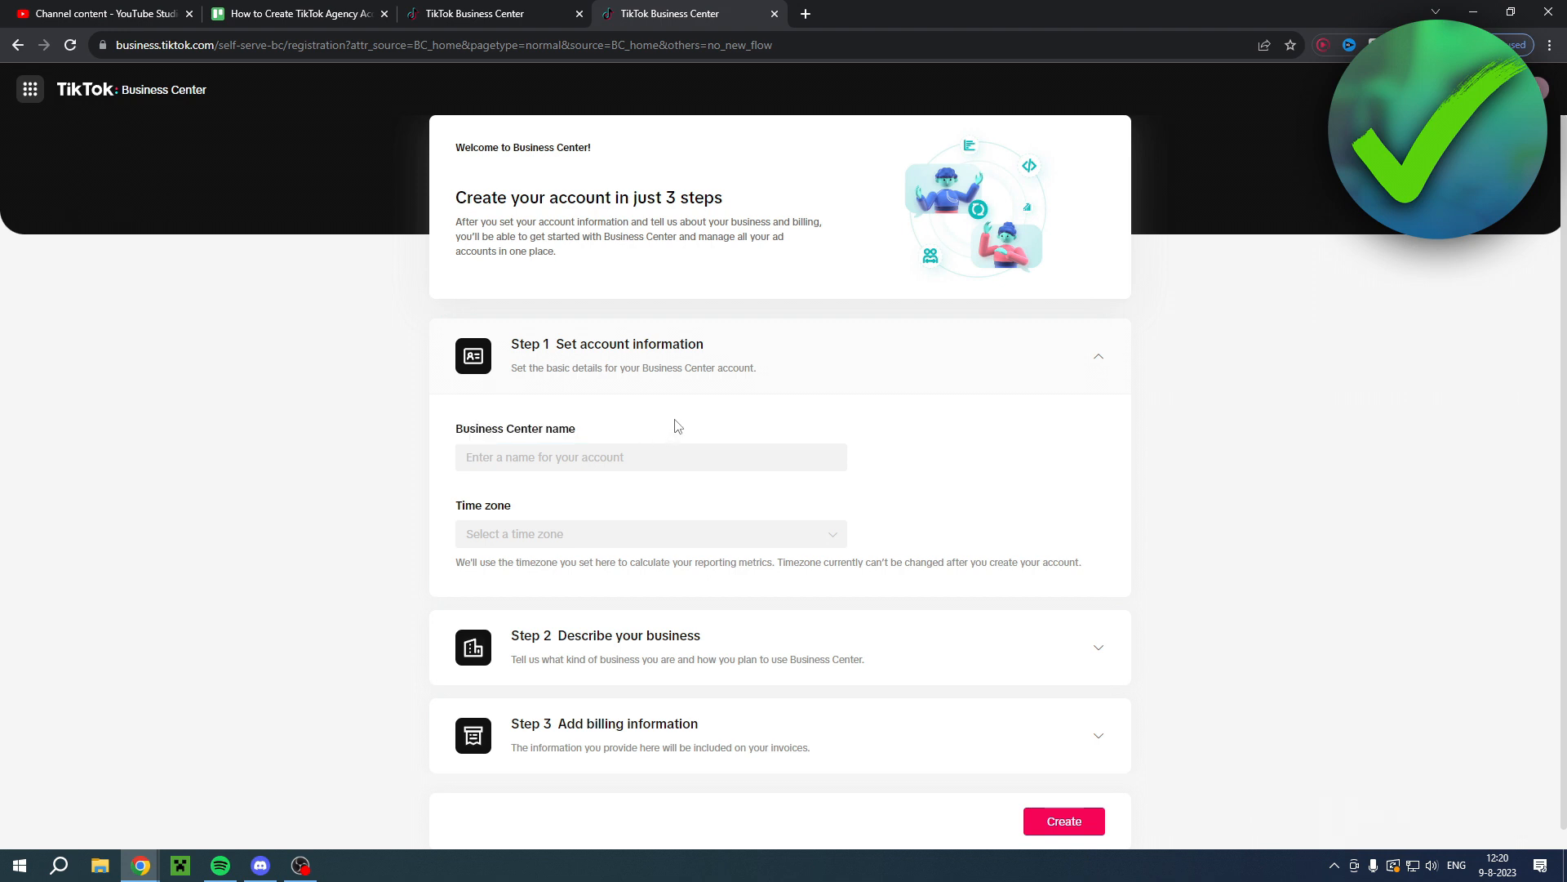
# - Begin entering the Business Center name Helpful Online in Step 1
pyautogui.click(652, 457)
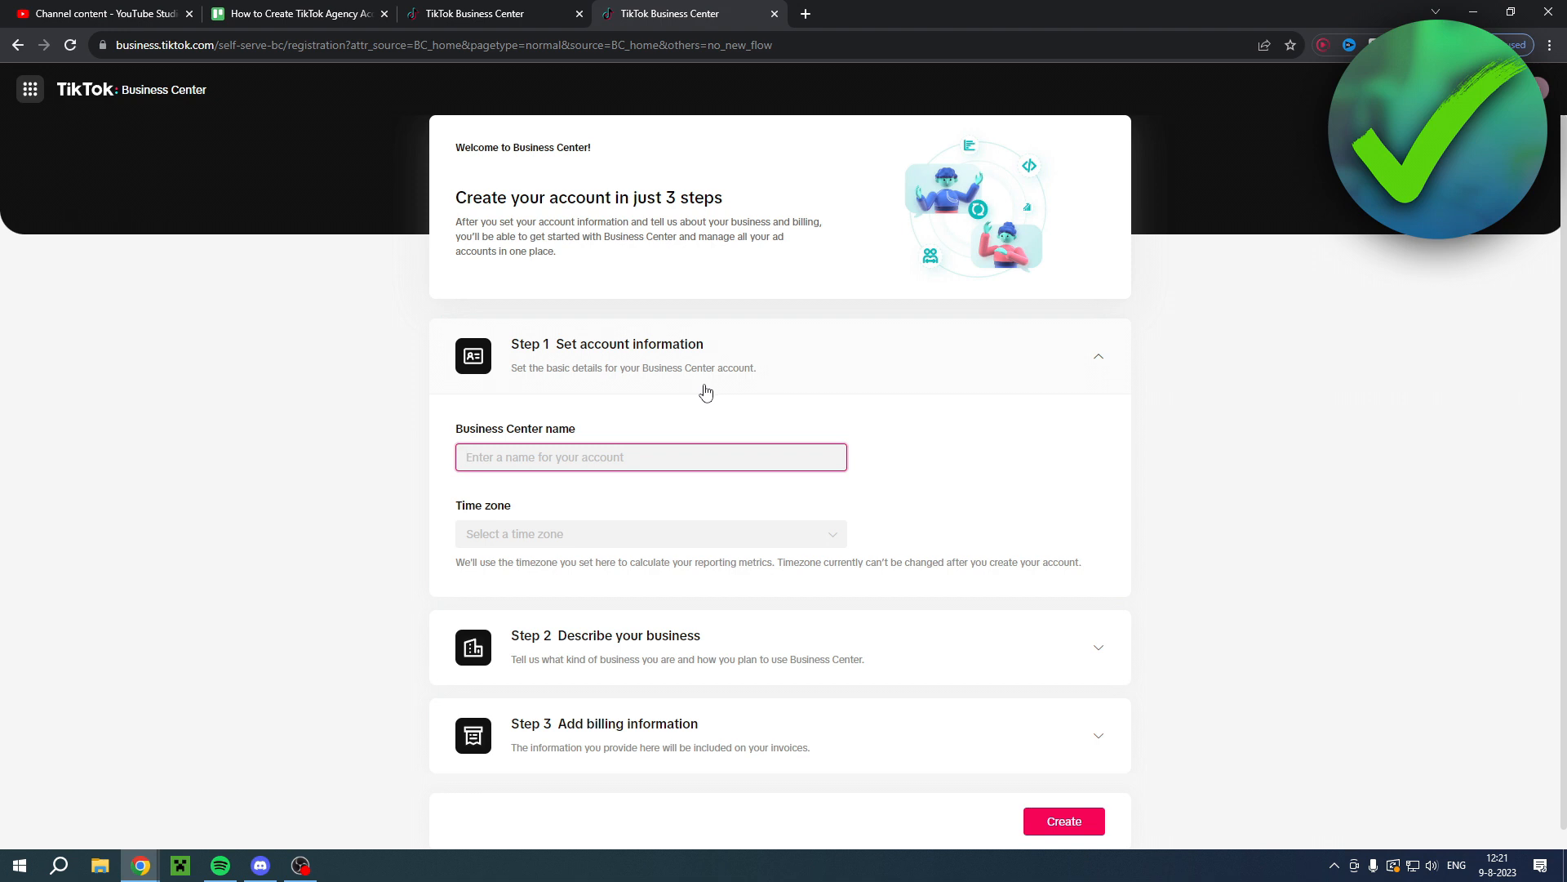
pyautogui.moveTo(754, 414)
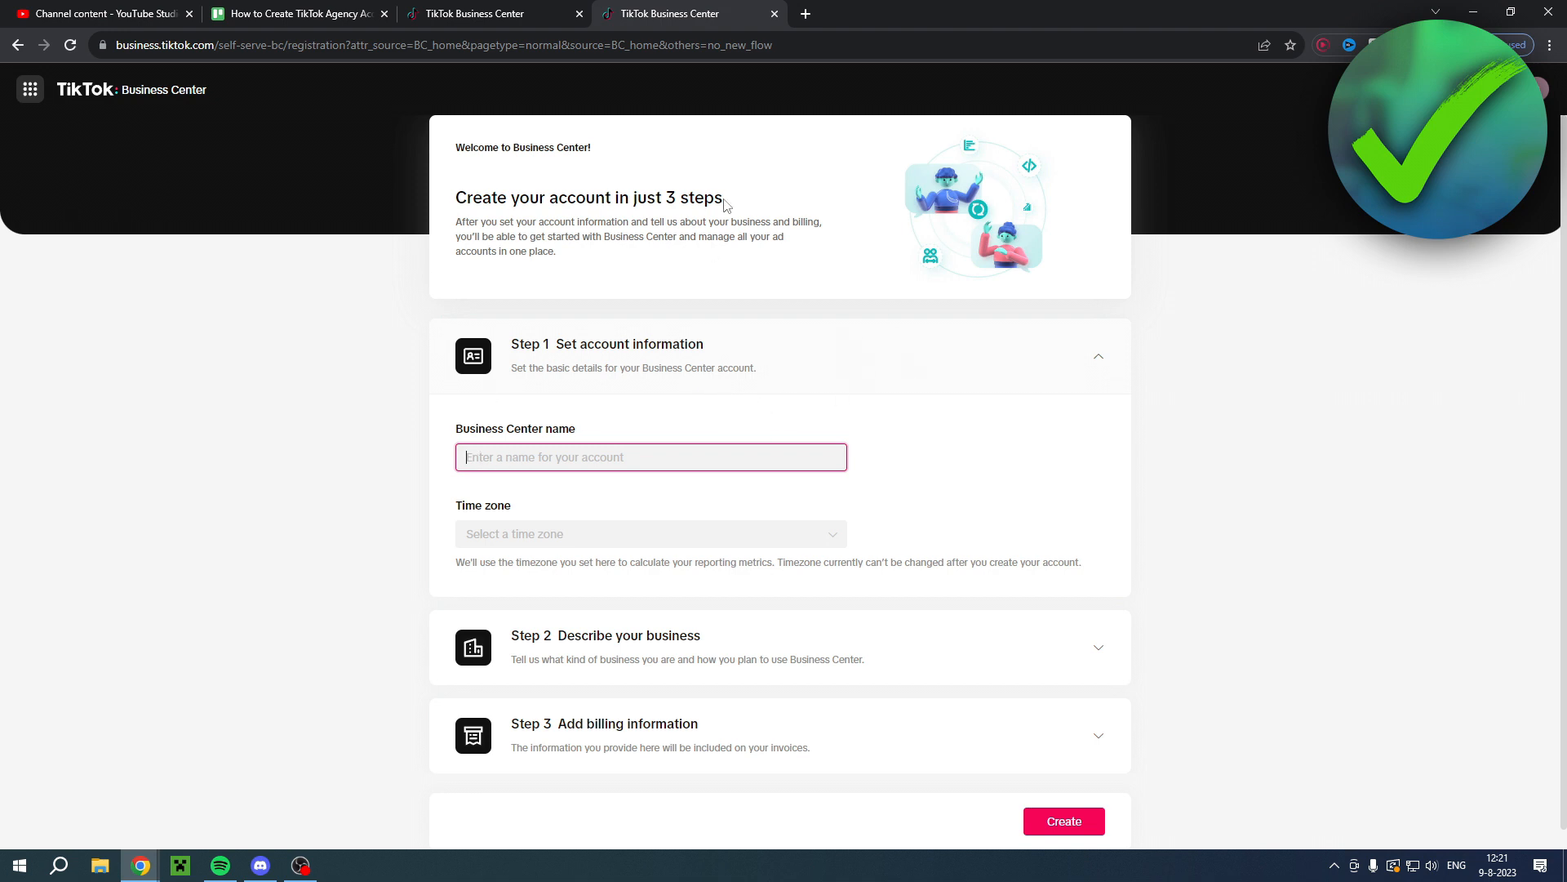
pyautogui.moveTo(1196, 397)
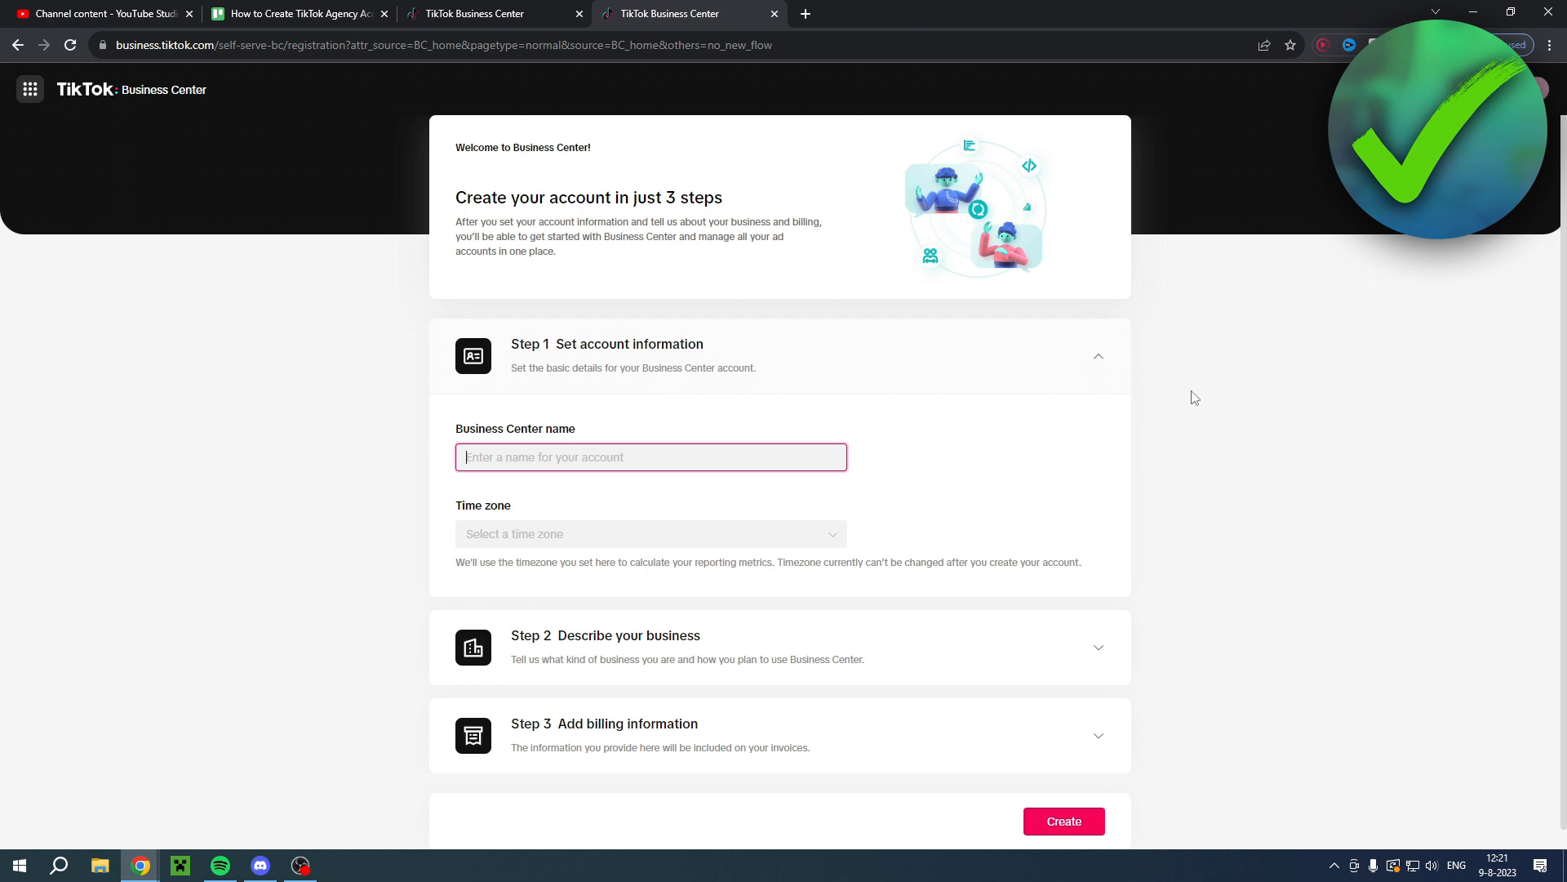
pyautogui.moveTo(725, 377)
pyautogui.write('Helpful Online')
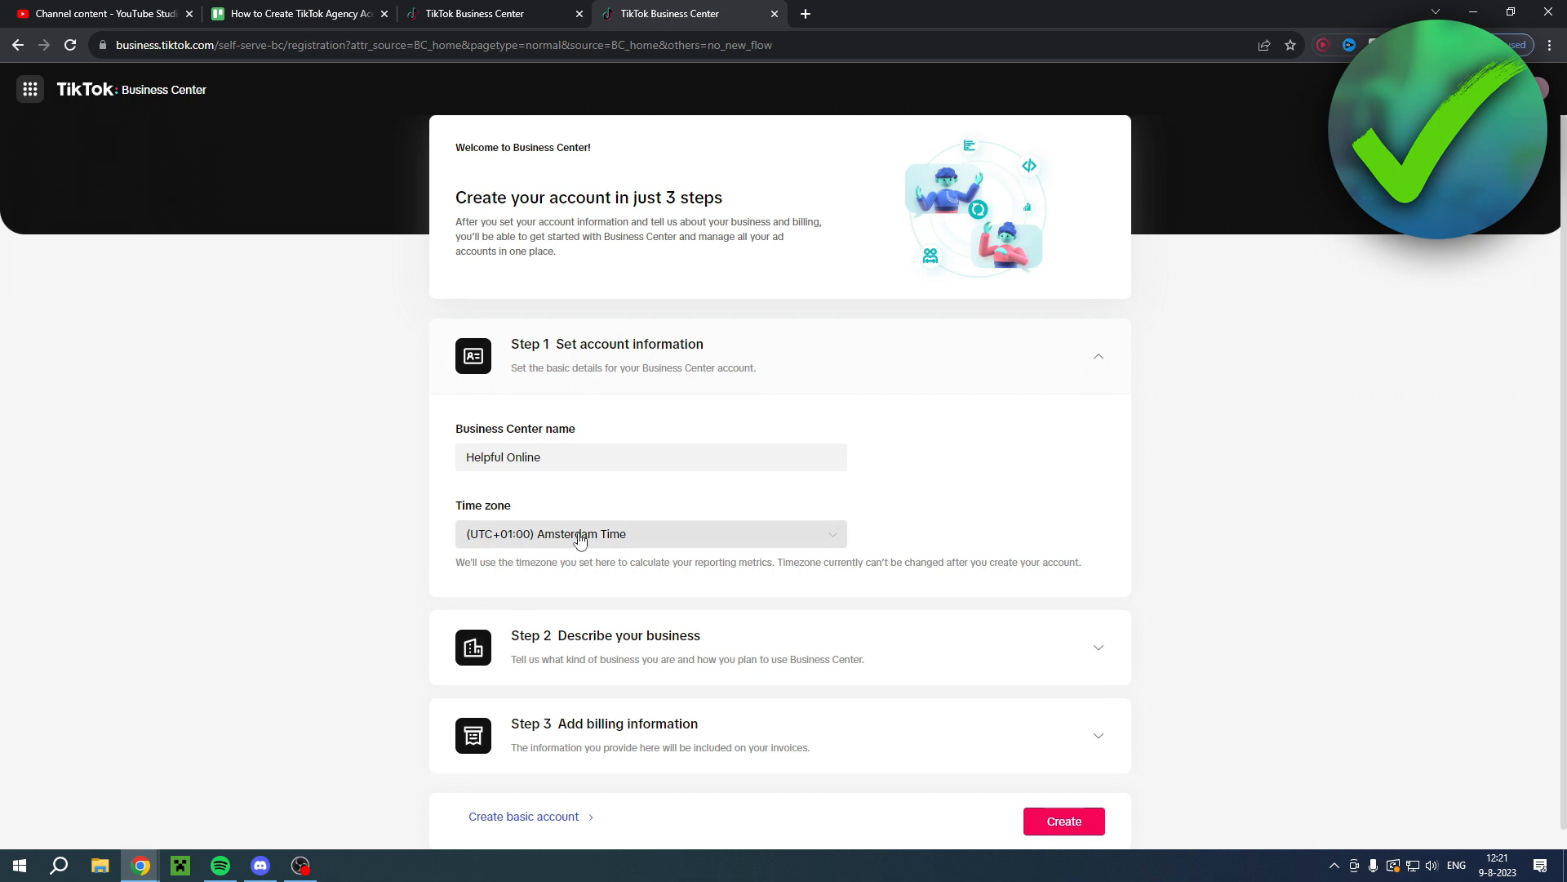
pyautogui.moveTo(583, 640)
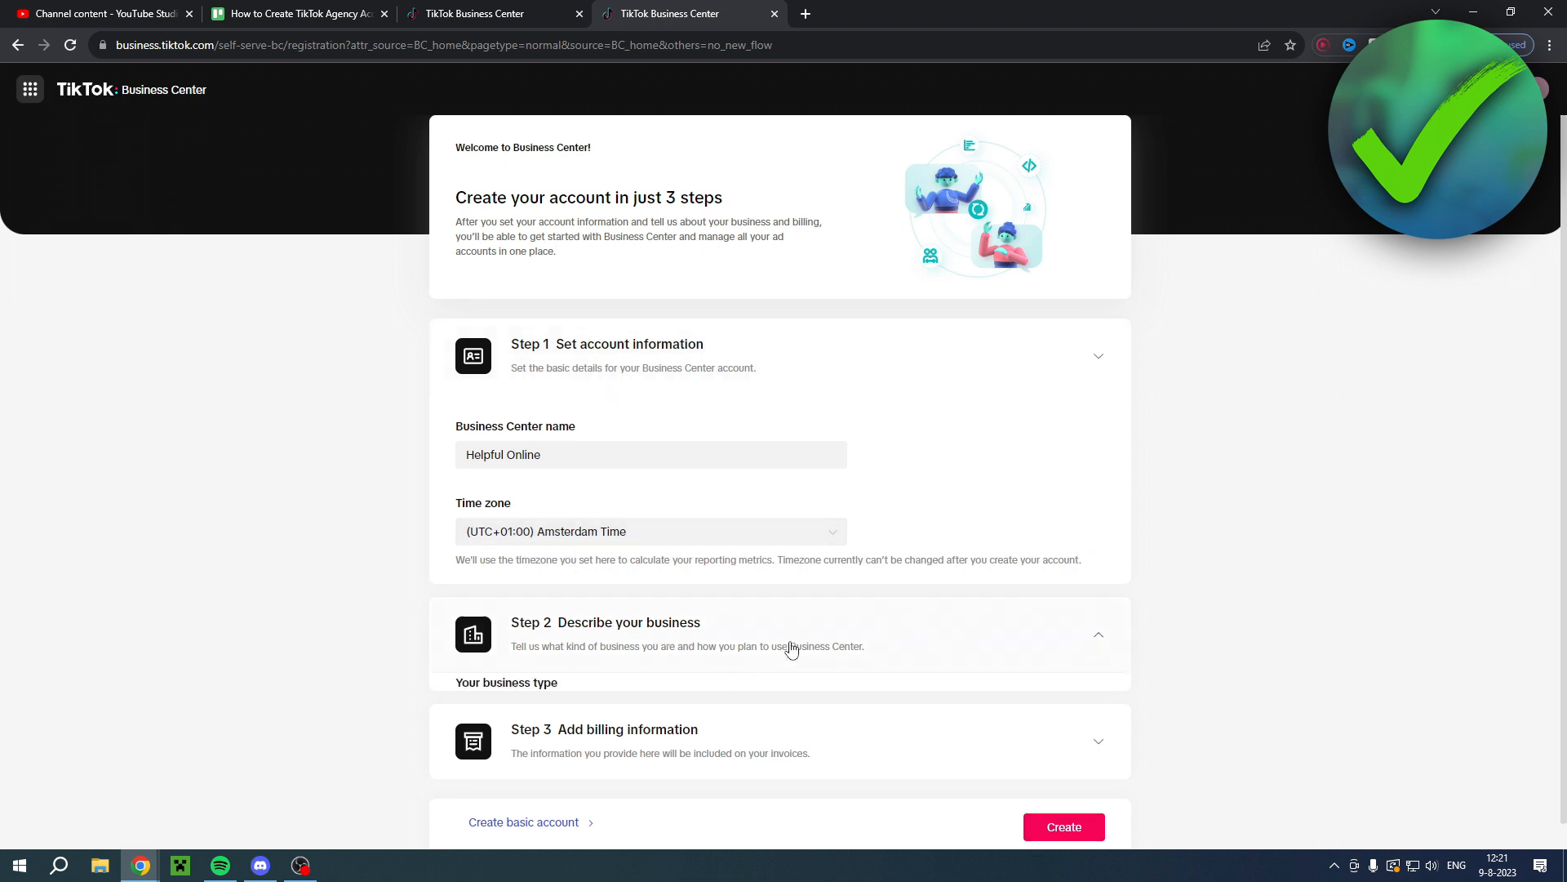
# - Describe the business as agency Helpful Online with the YouTube channel URL as website, then collapse Step 2
pyautogui.scroll(-3)
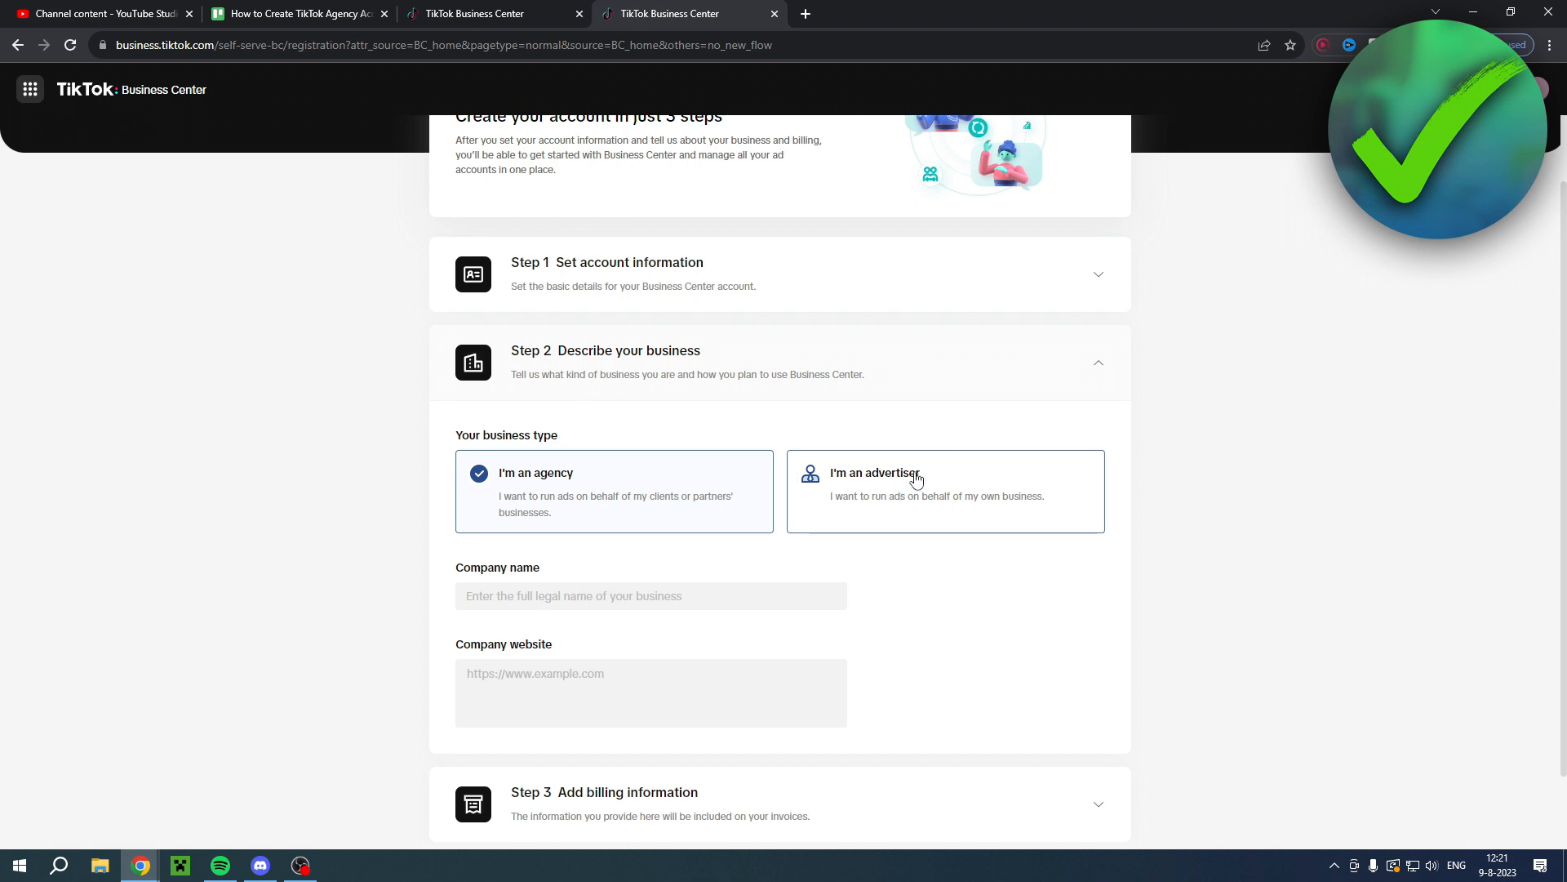
pyautogui.moveTo(942, 516)
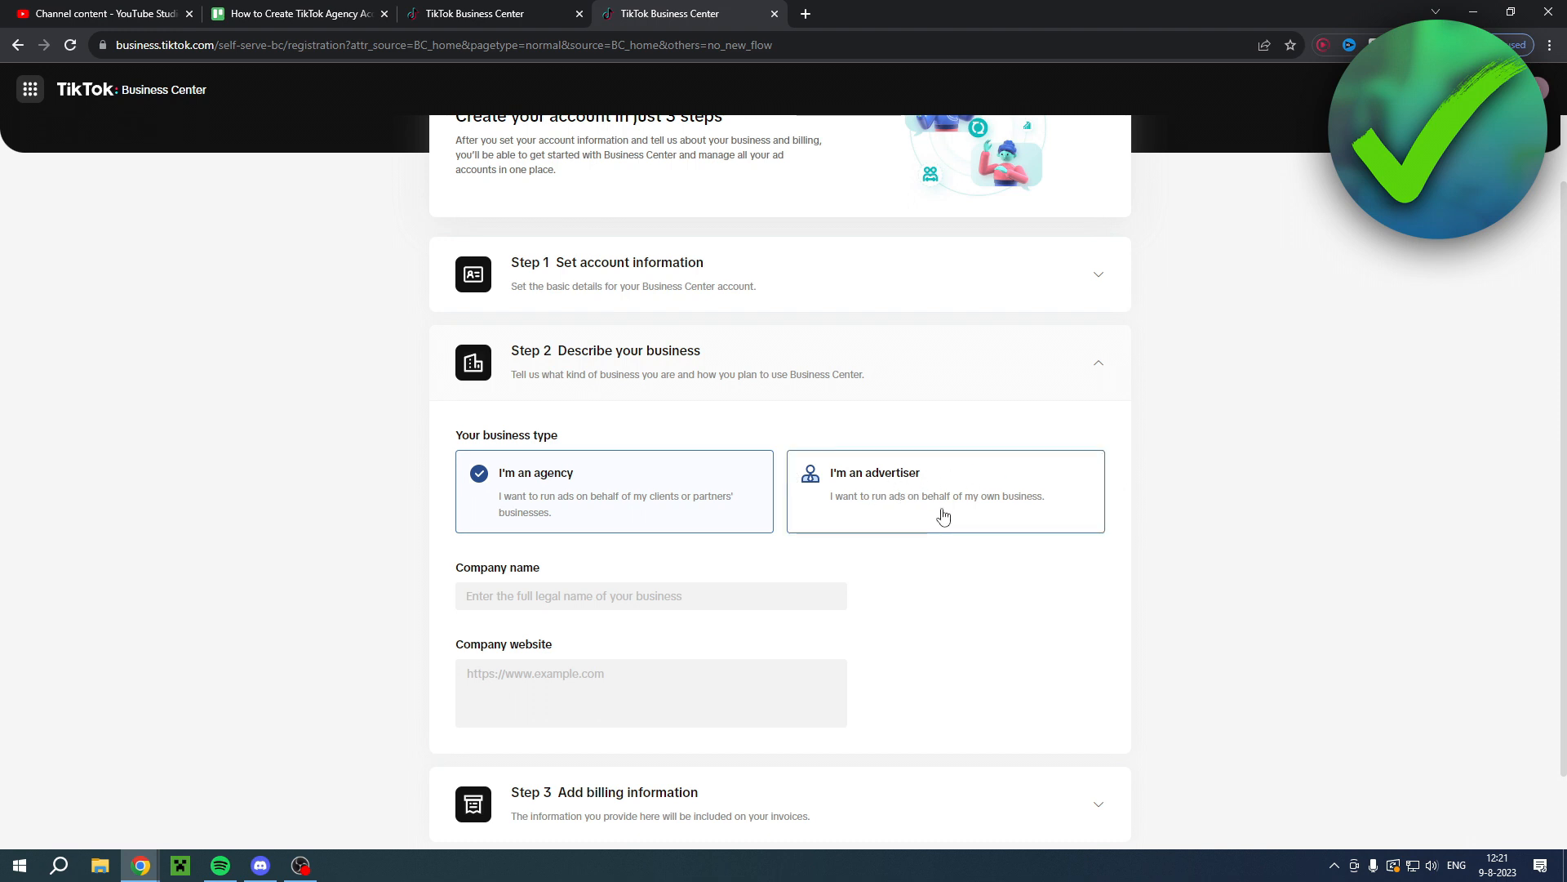
pyautogui.moveTo(1135, 519)
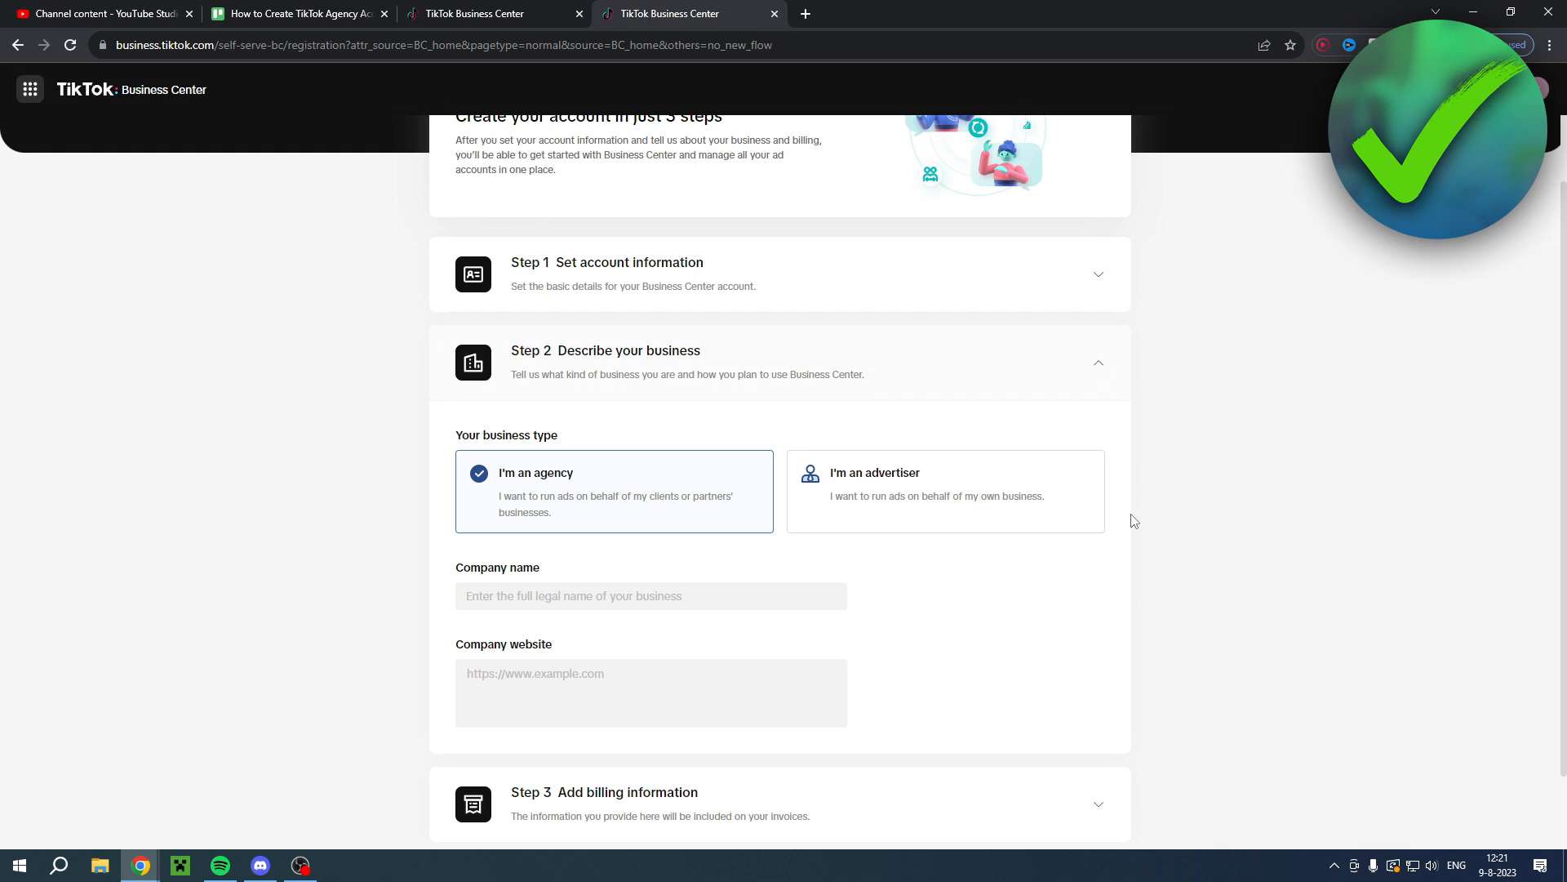
pyautogui.moveTo(1118, 523)
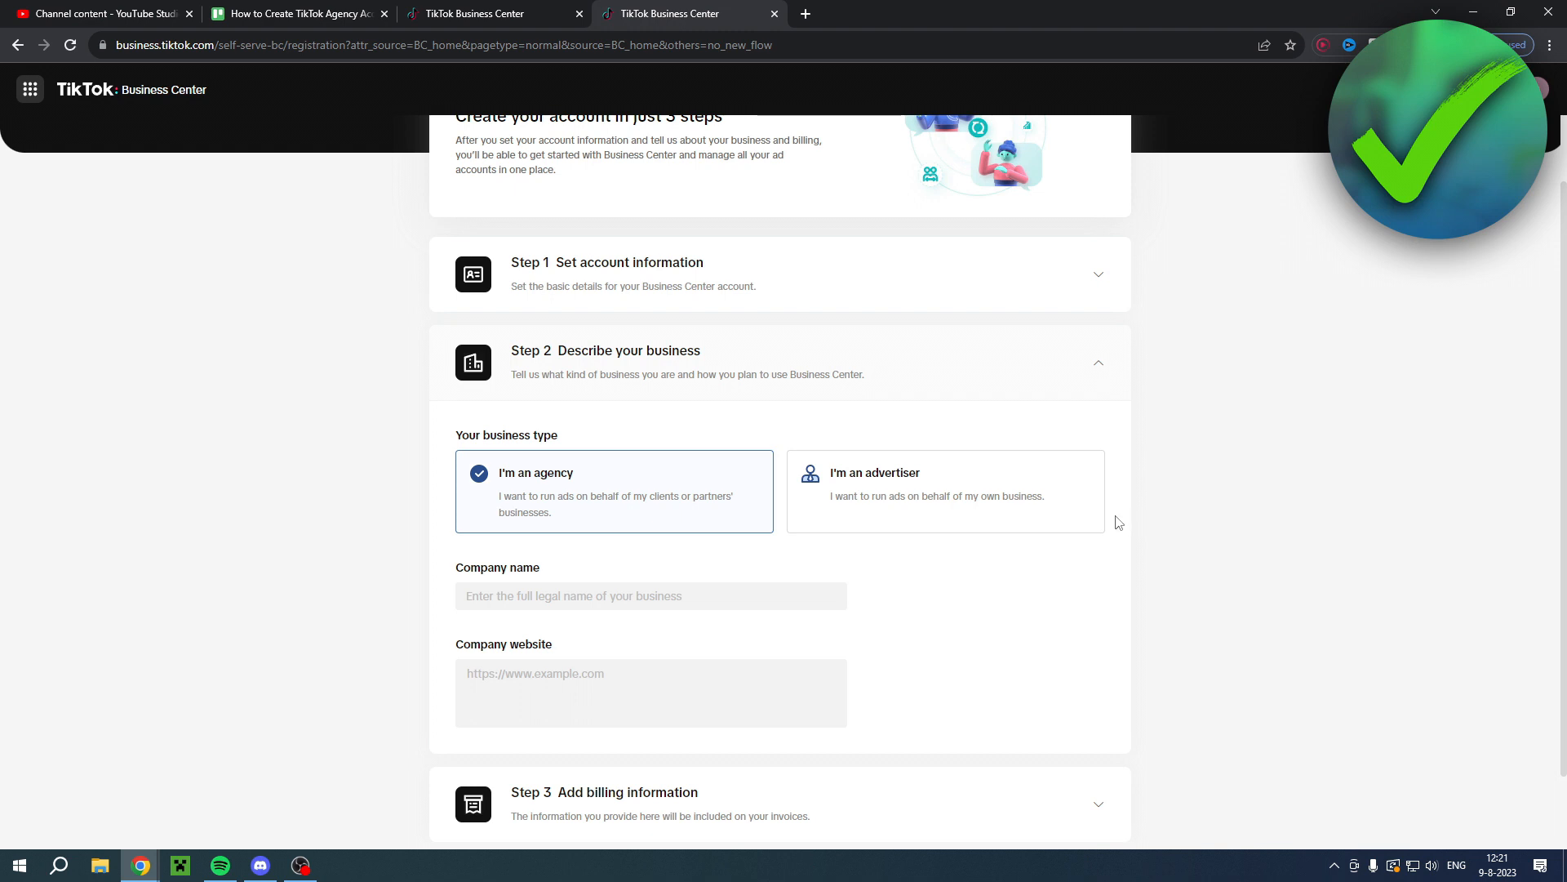
pyautogui.moveTo(640, 509)
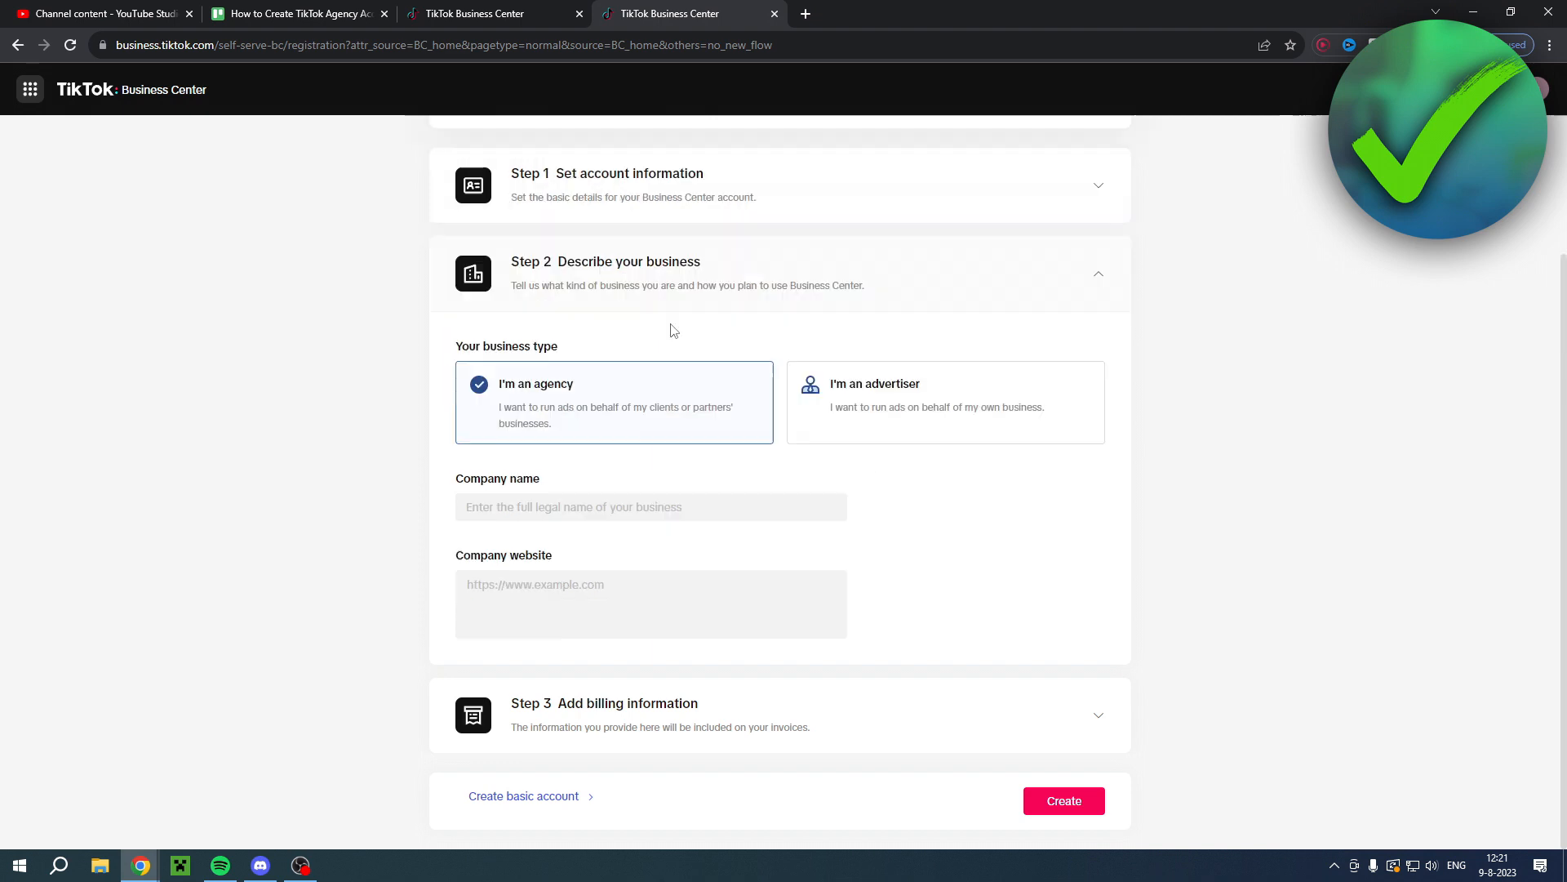
pyautogui.click(943, 320)
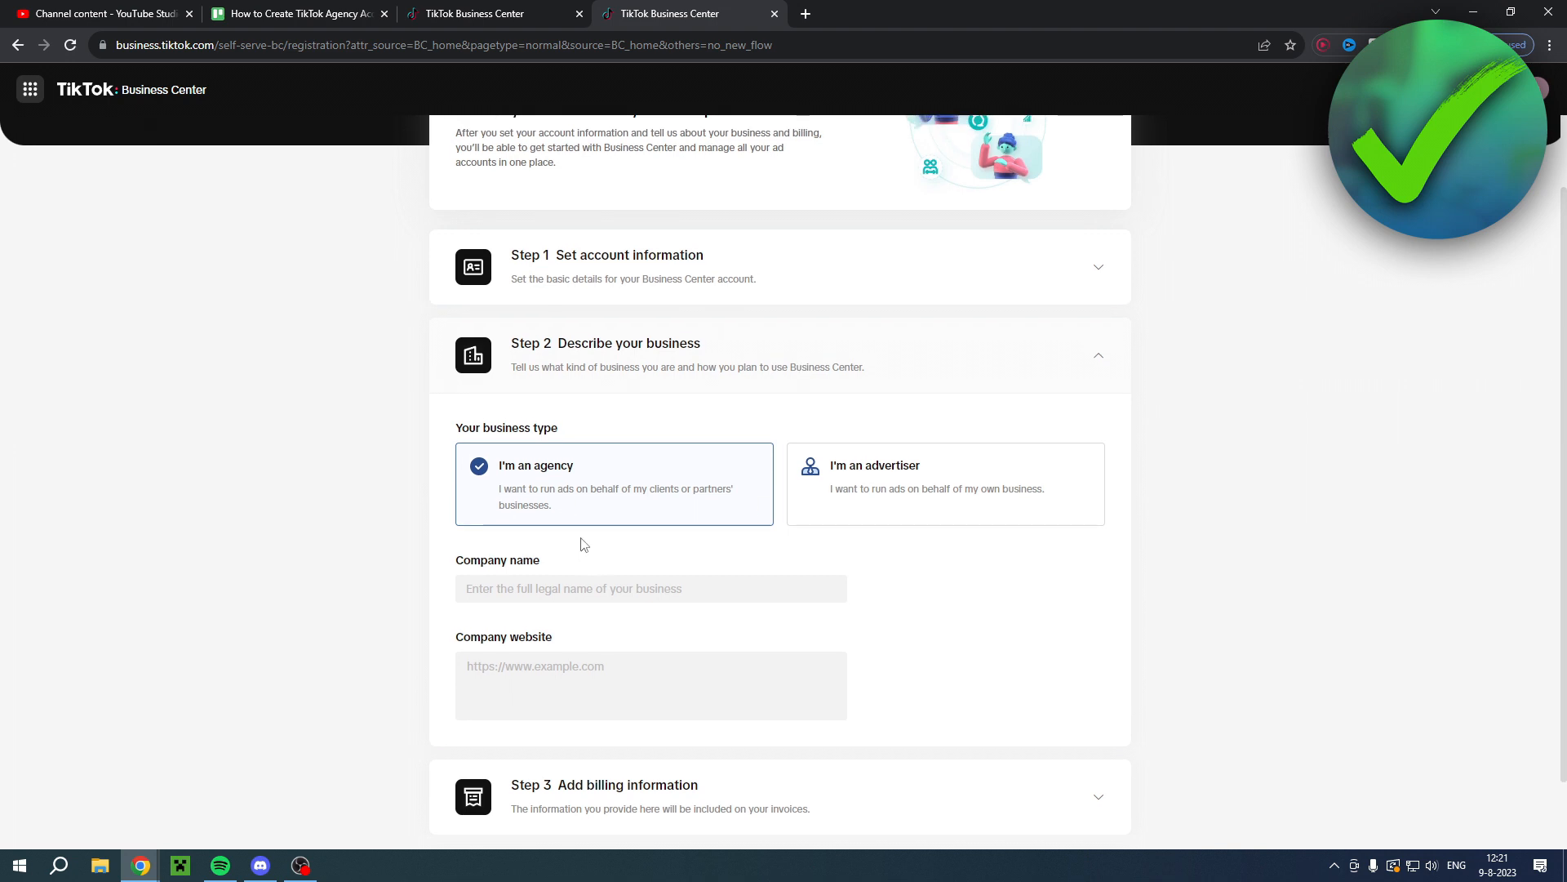
pyautogui.moveTo(609, 544)
pyautogui.write('Helpful Online')
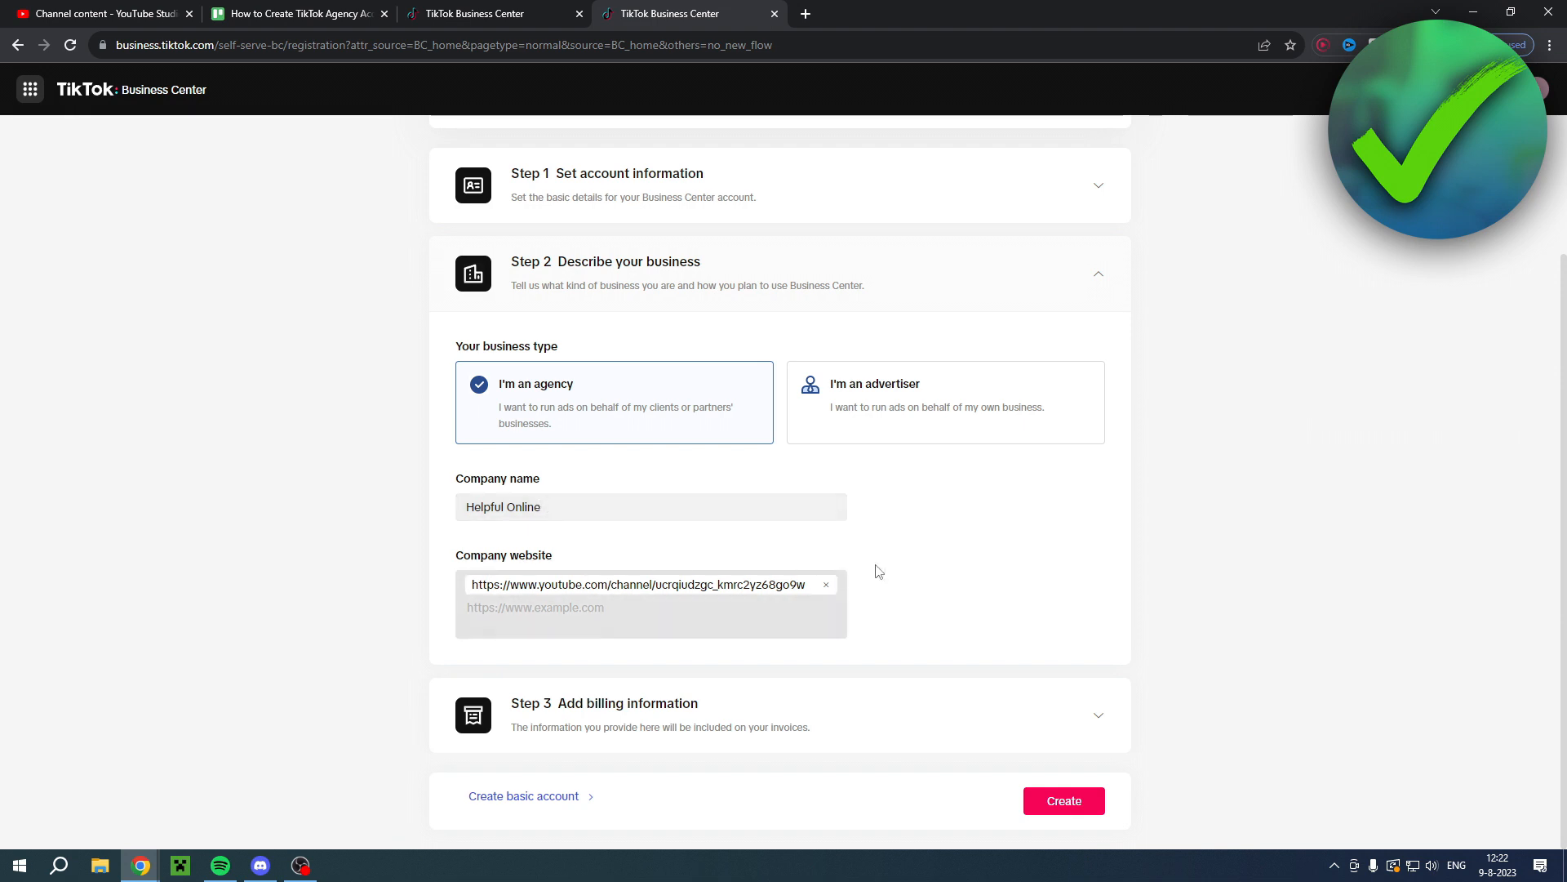
pyautogui.moveTo(920, 571)
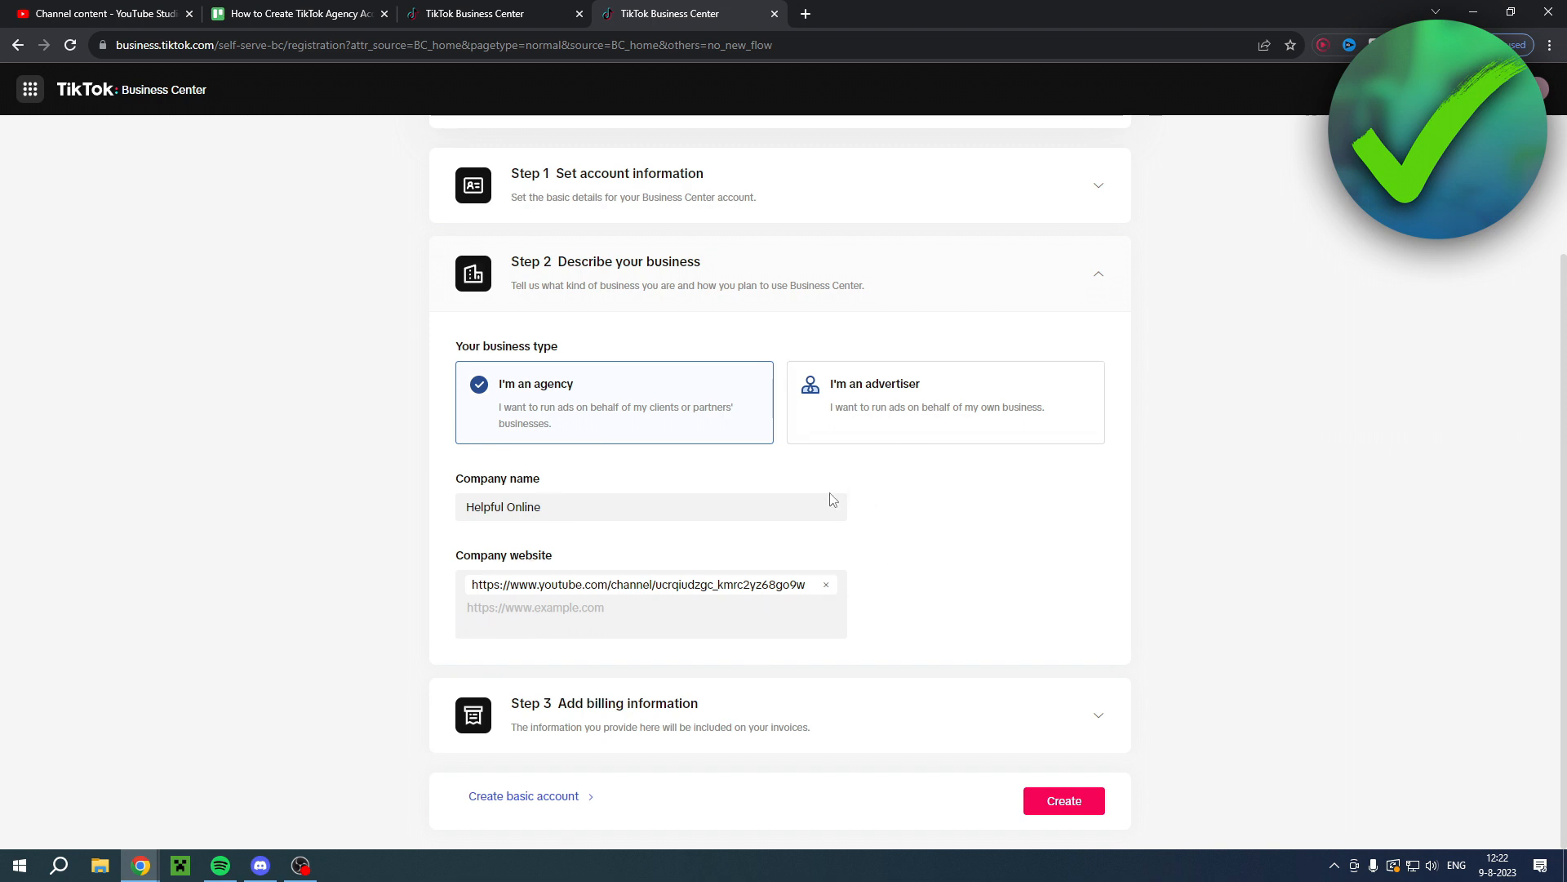
pyautogui.click(1097, 273)
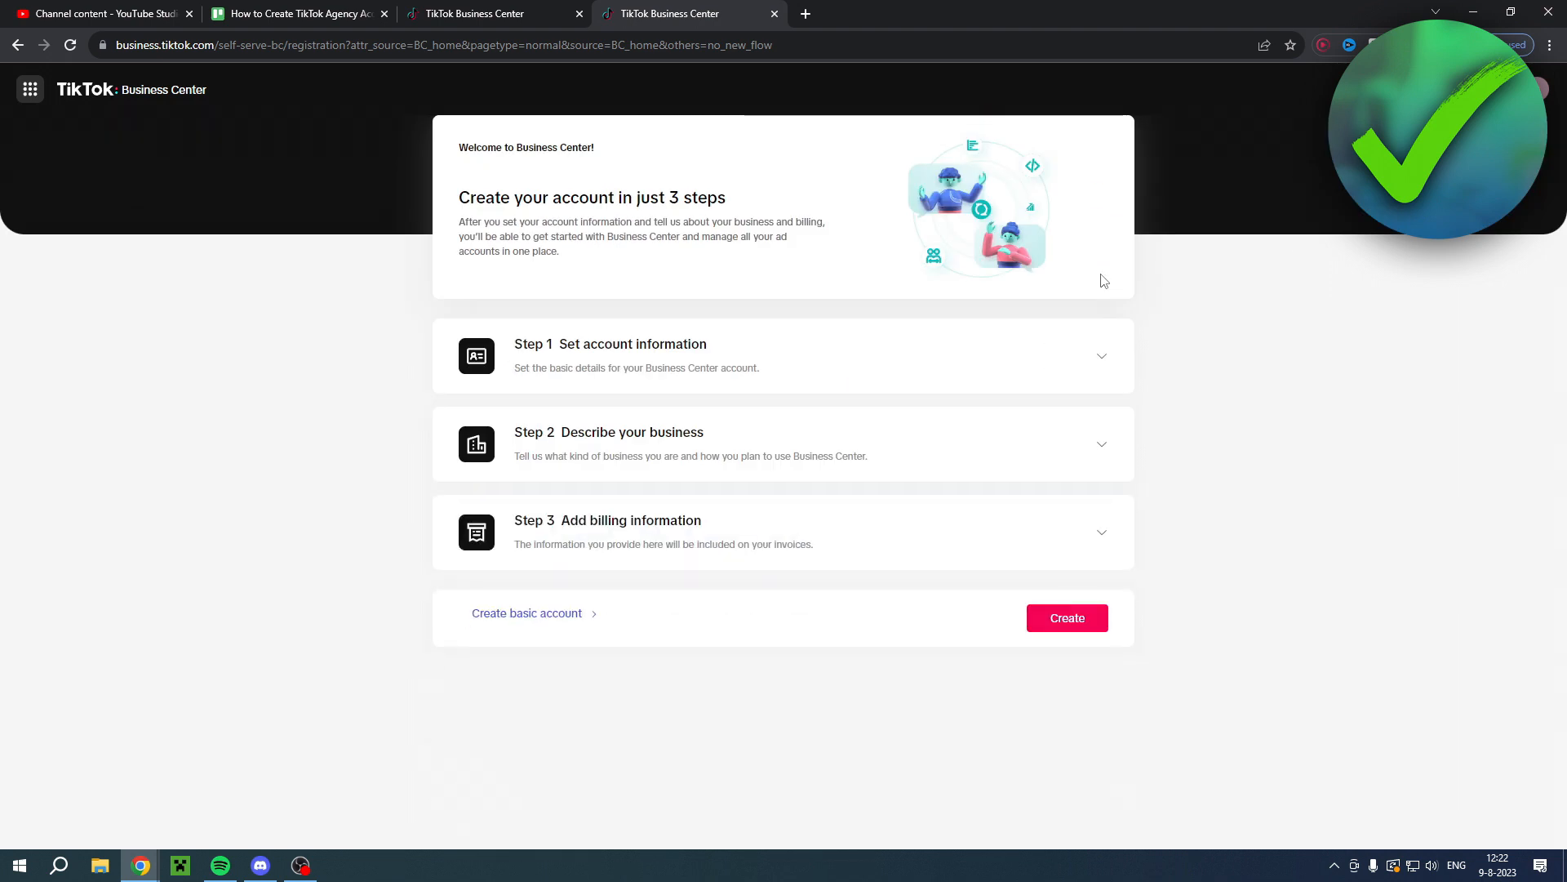
# - Fill Step 3 billing with Netherlands, EUR and primary contact, and create the account
pyautogui.click(782, 530)
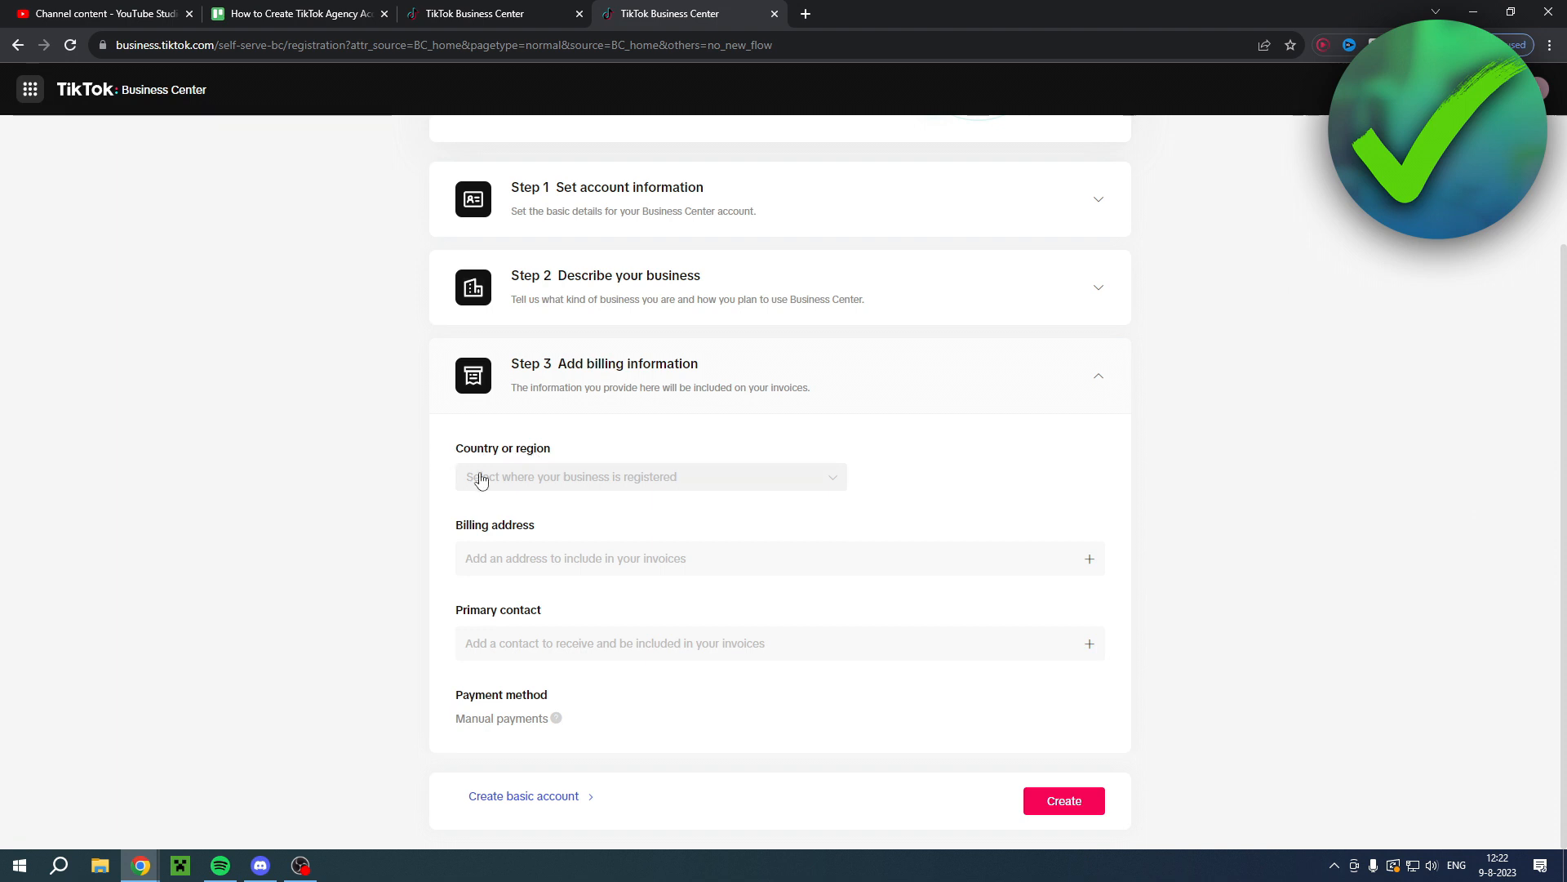
pyautogui.moveTo(445, 538)
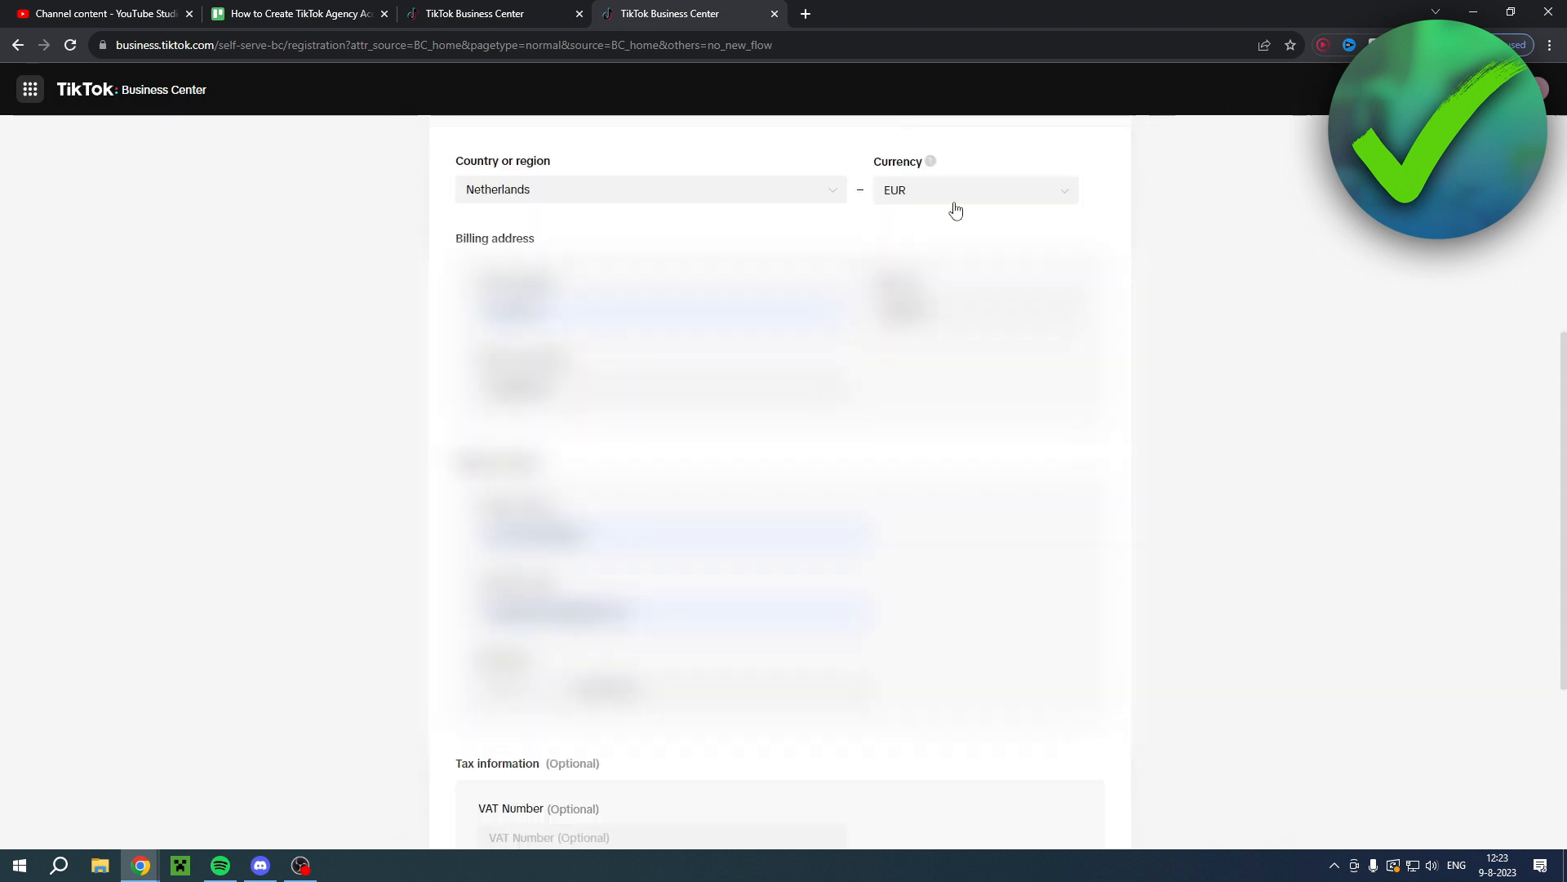
pyautogui.moveTo(1133, 740)
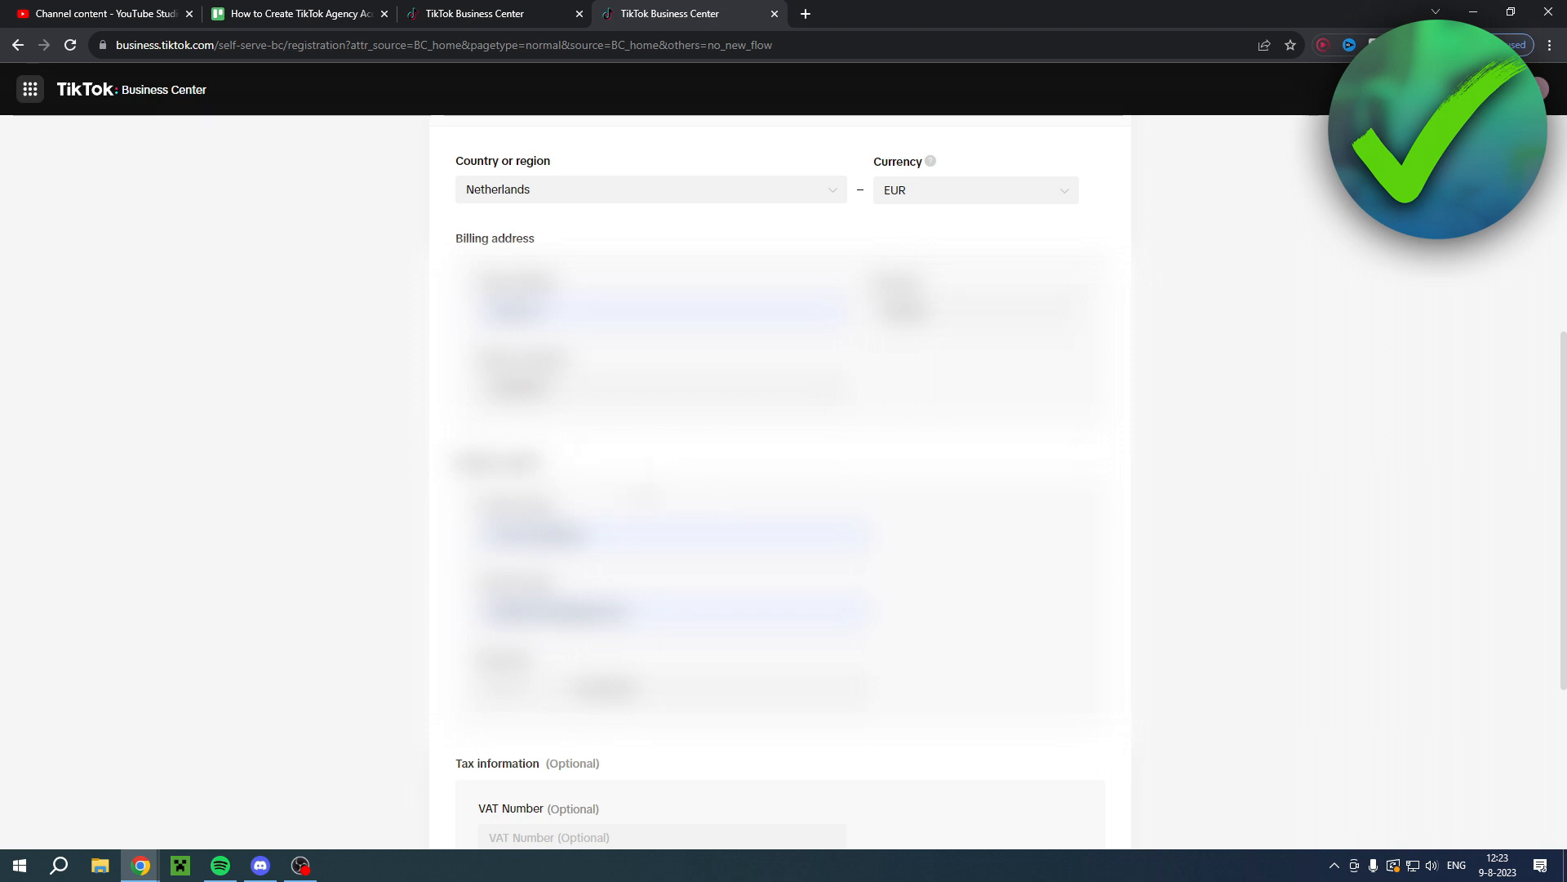
pyautogui.moveTo(1245, 540)
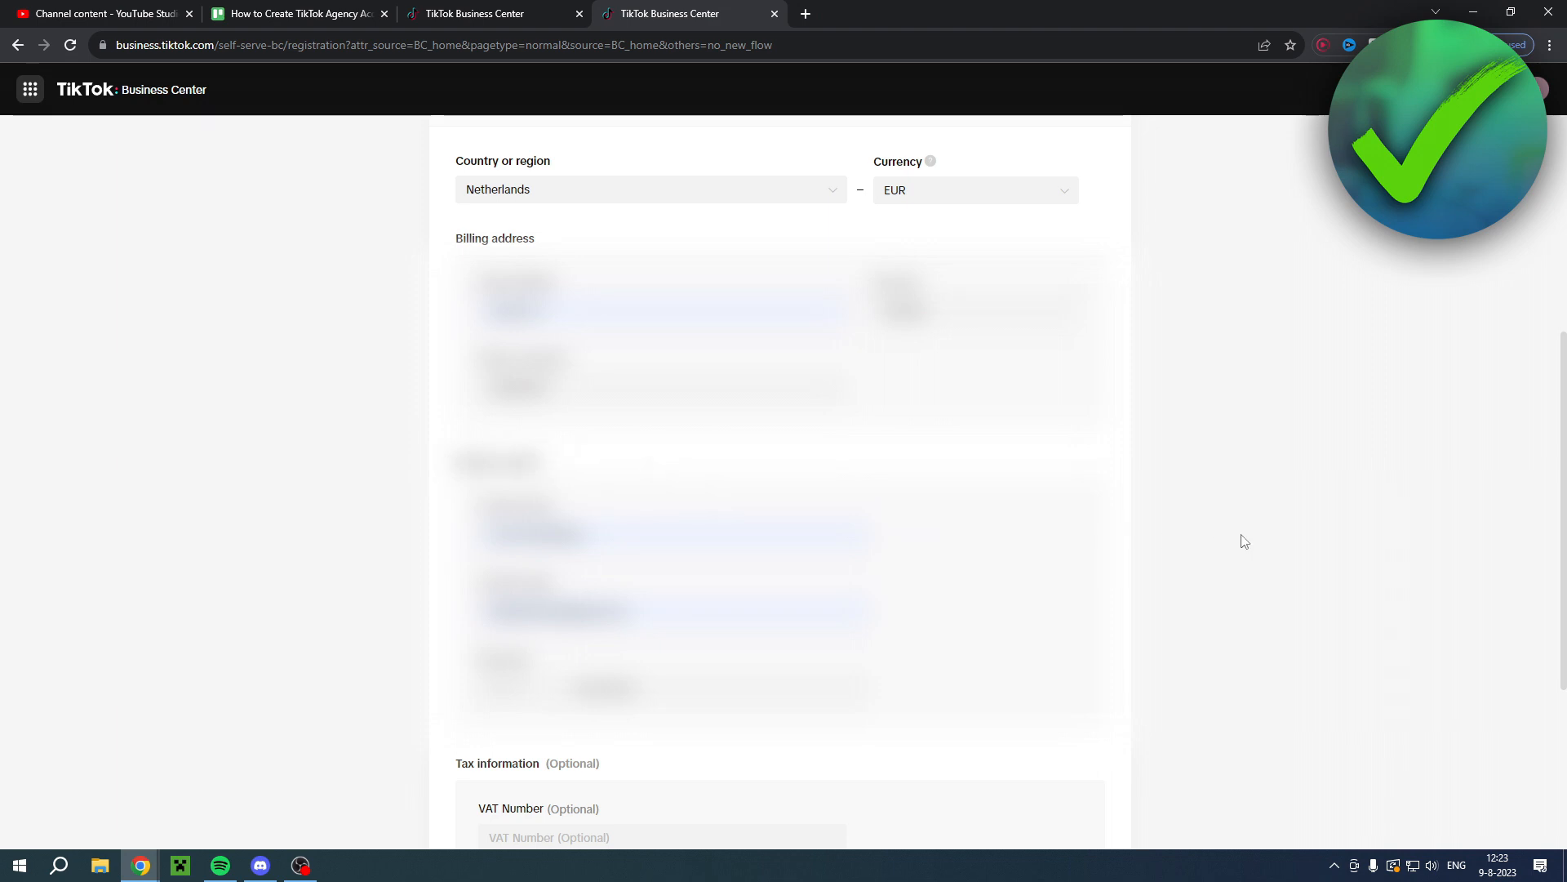
pyautogui.scroll(-3)
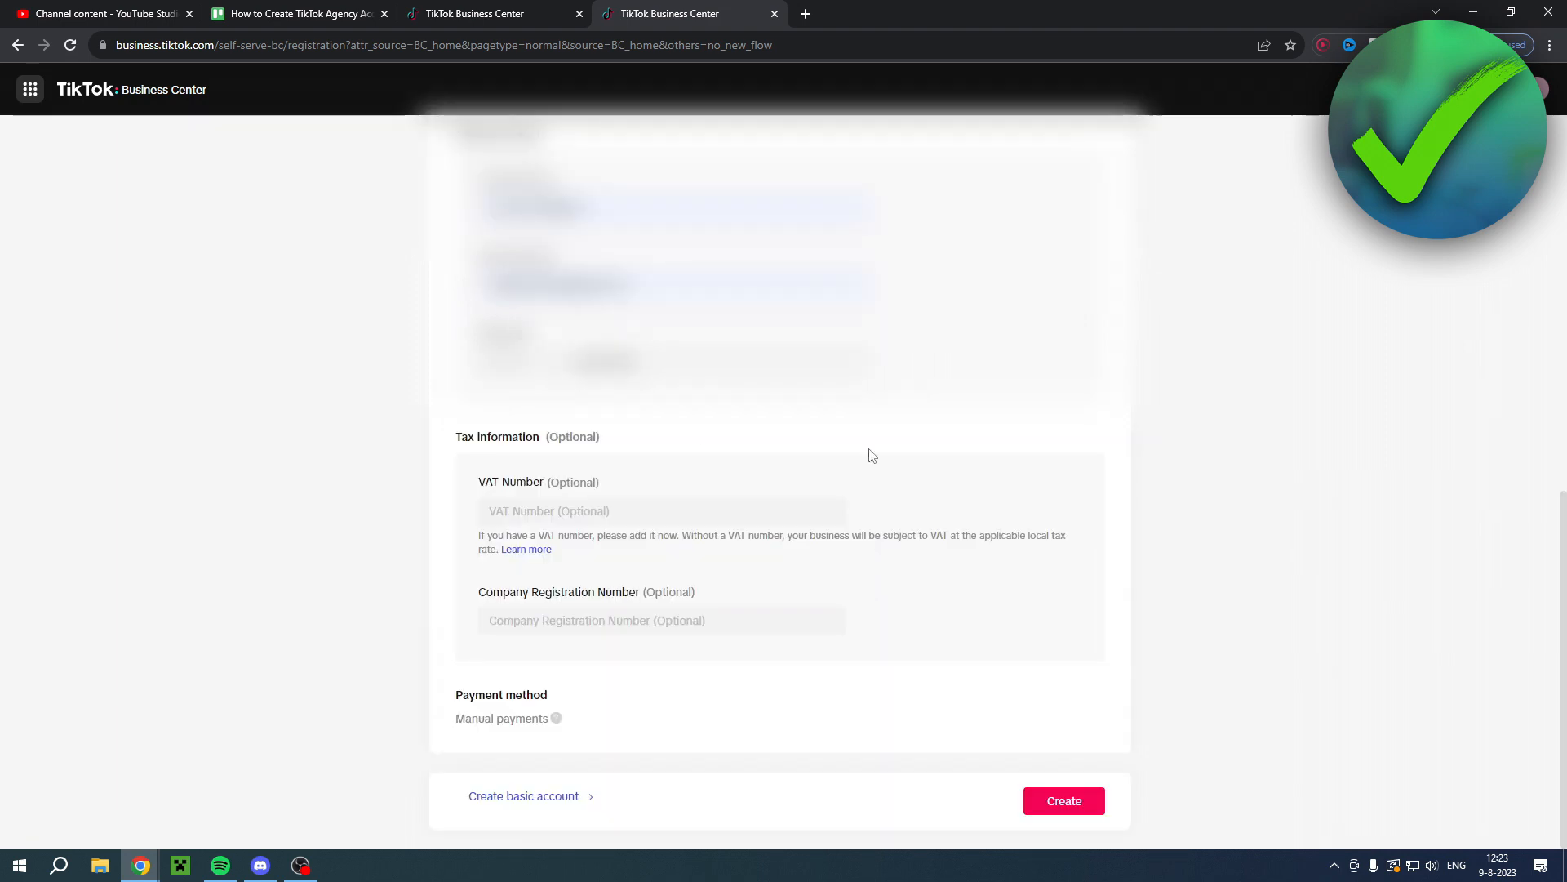
pyautogui.moveTo(462, 433)
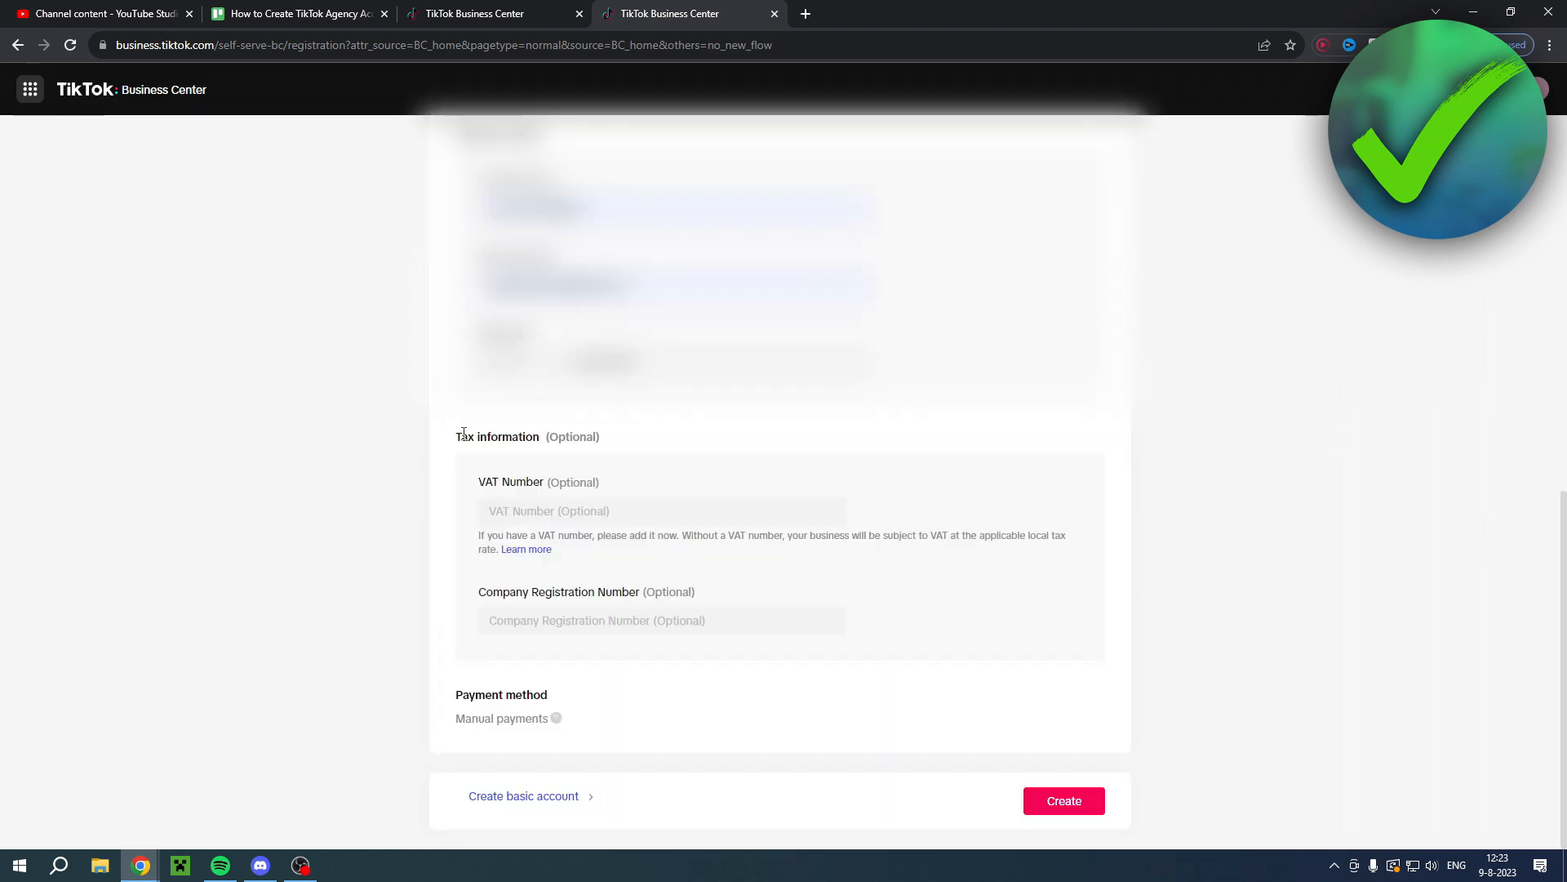
pyautogui.moveTo(739, 475)
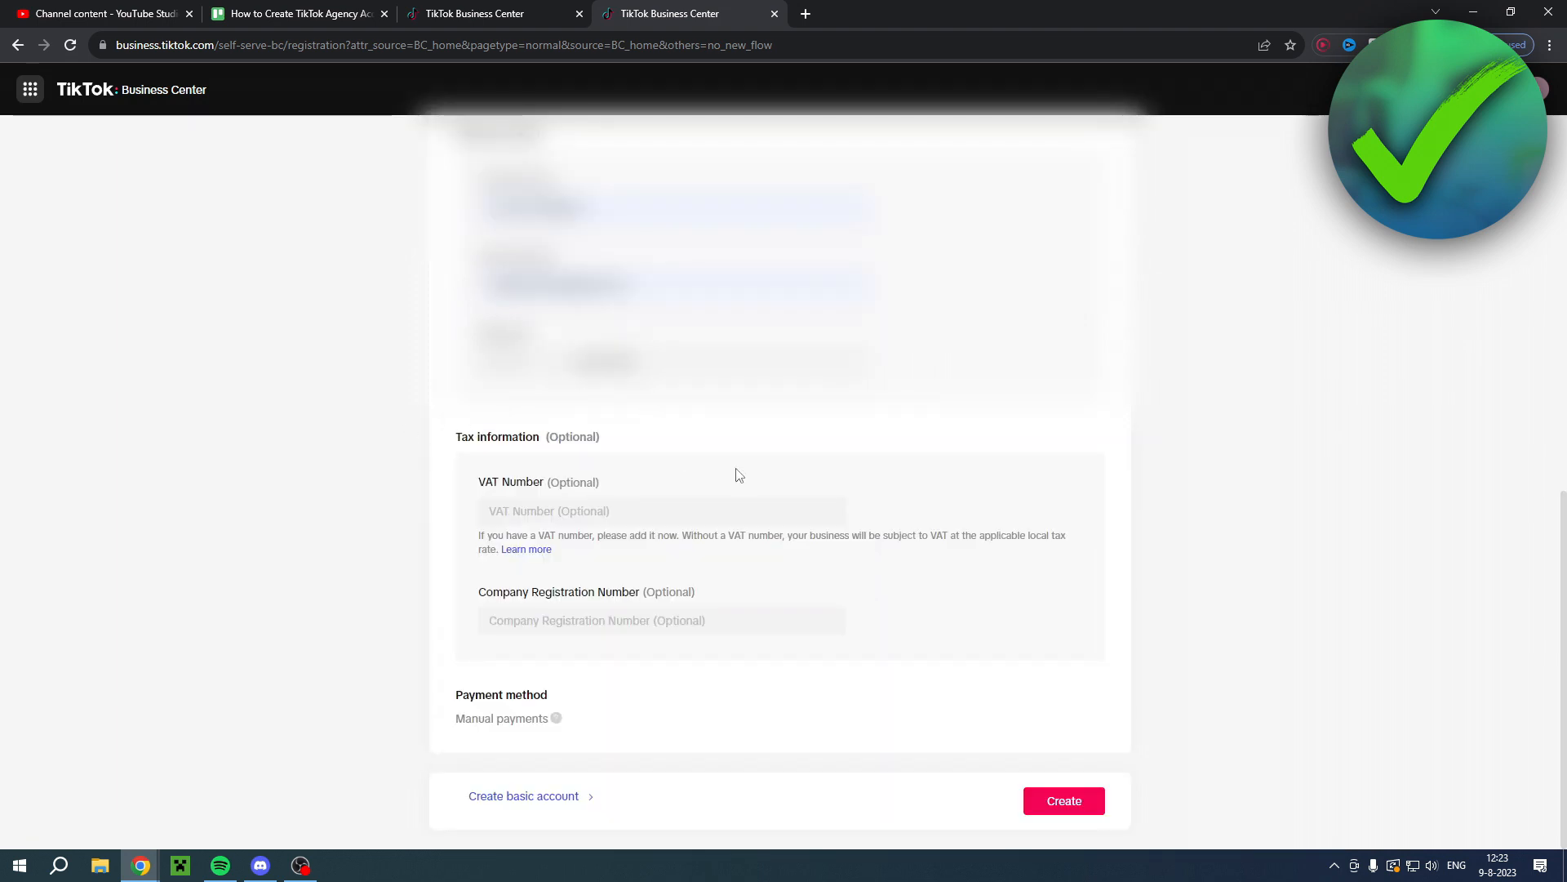
pyautogui.click(661, 511)
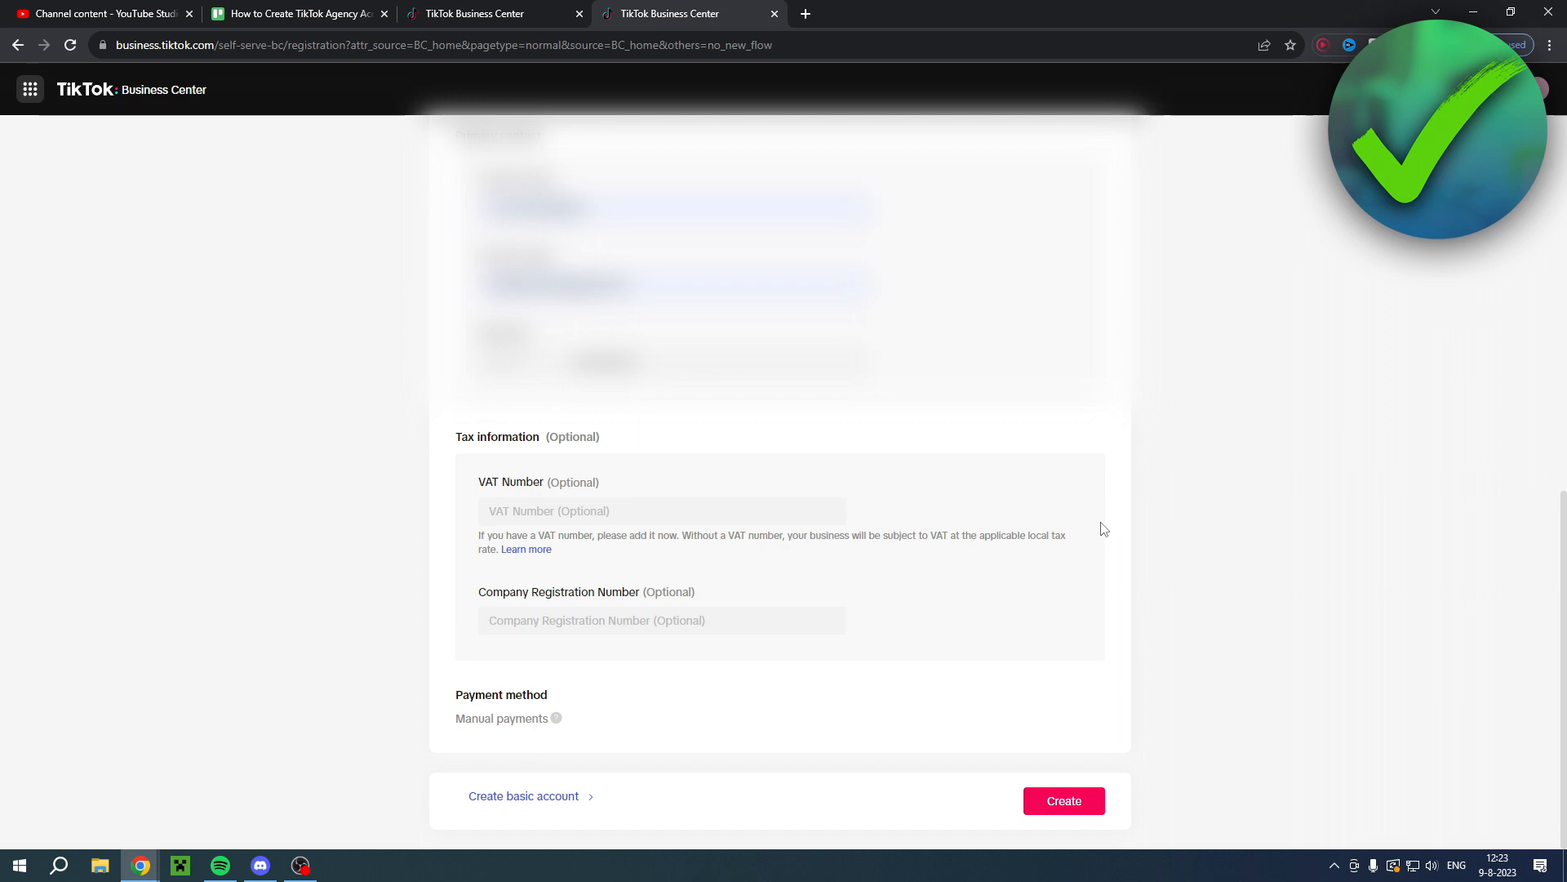
pyautogui.moveTo(1087, 829)
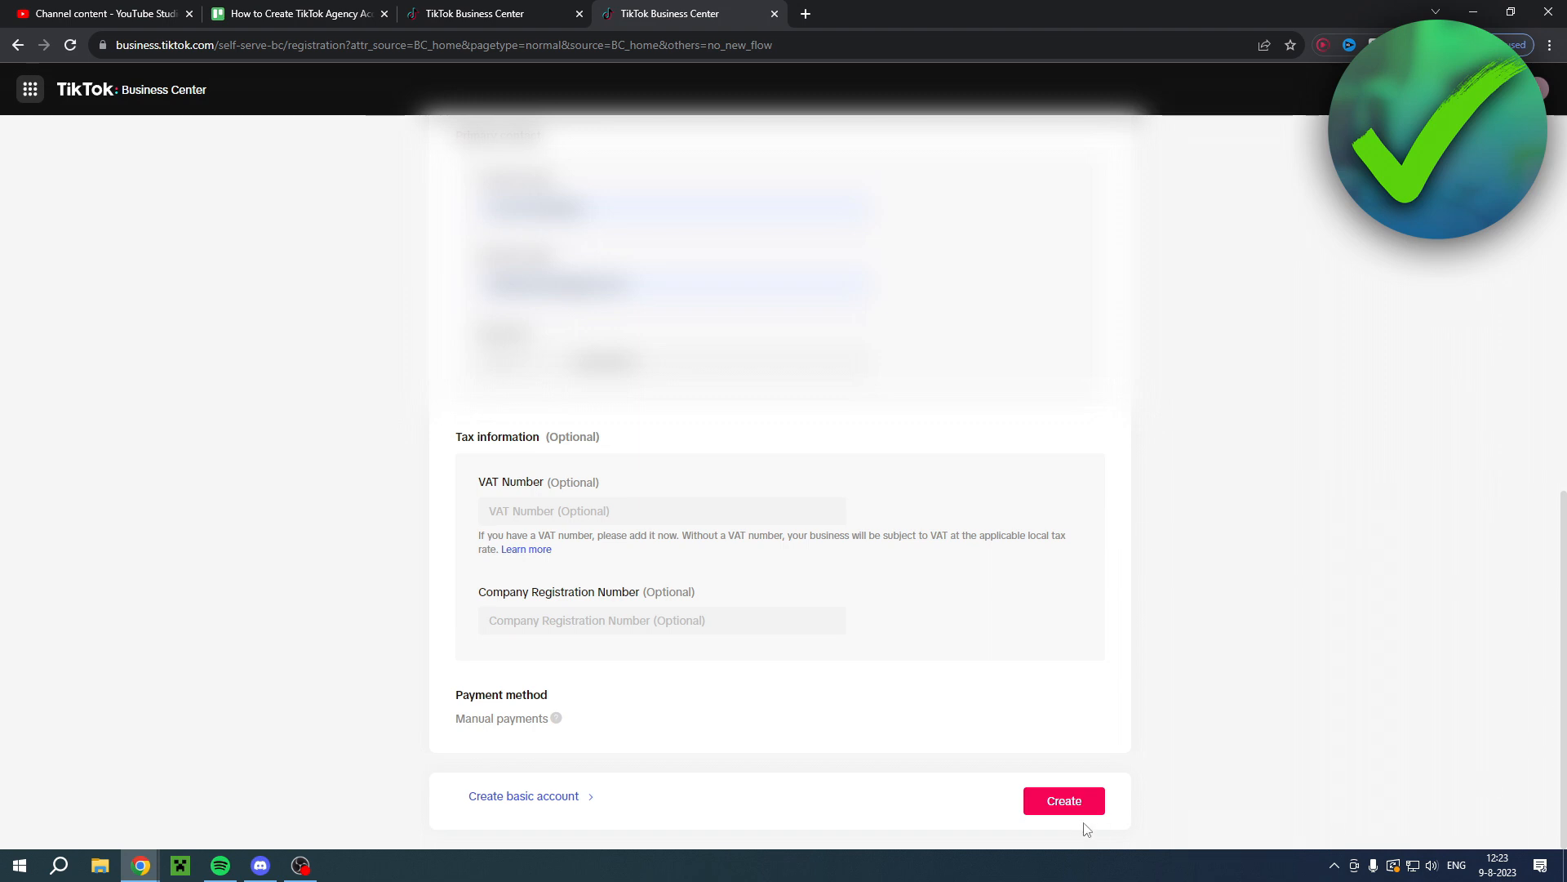
pyautogui.click(1063, 801)
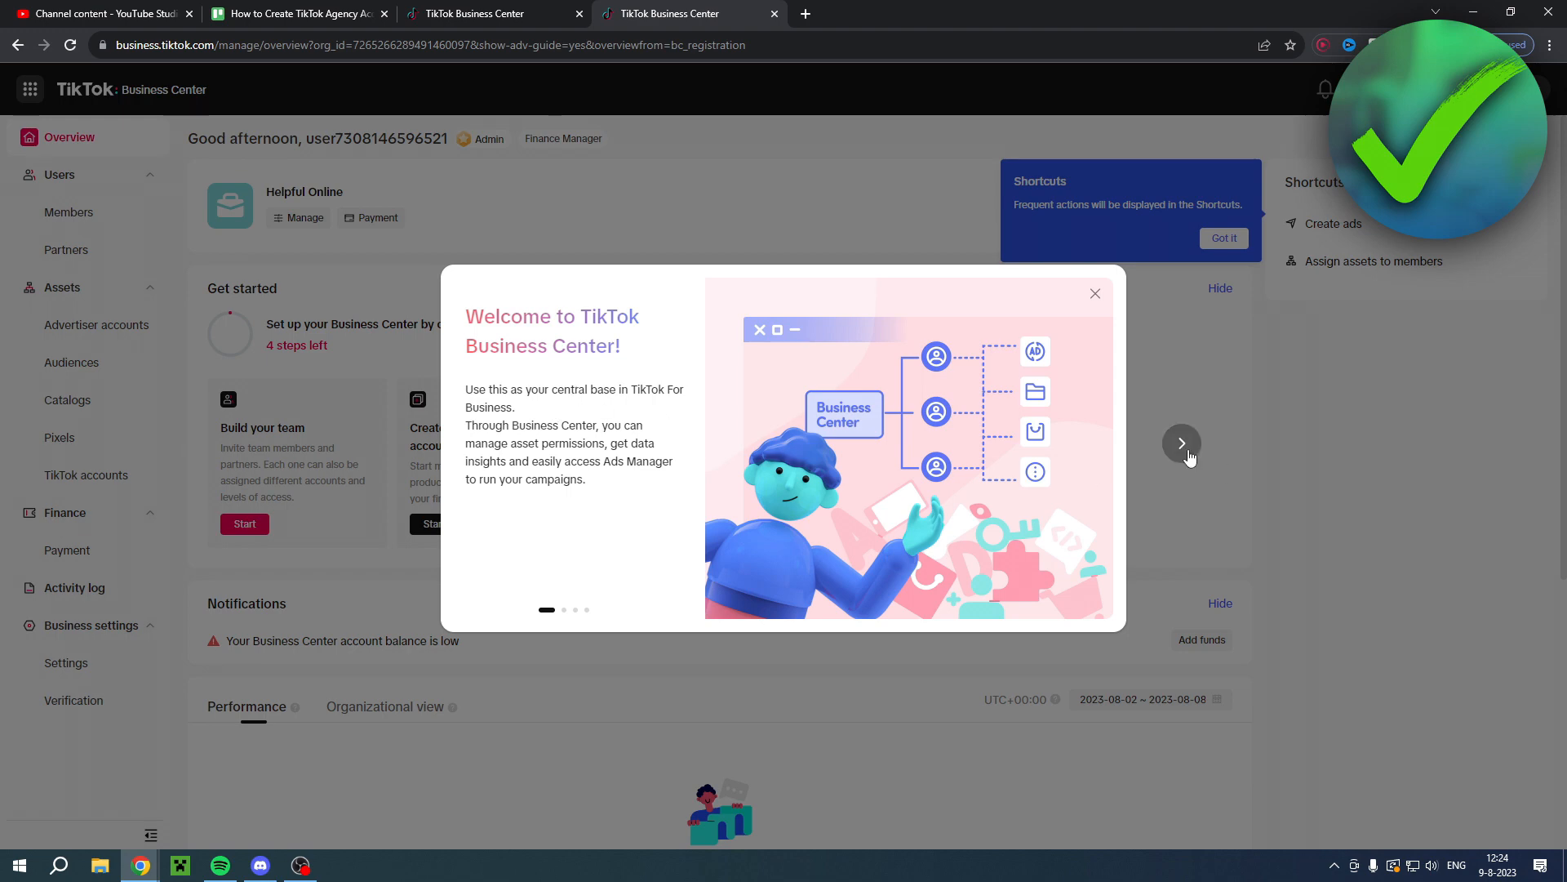
# - Dismiss the welcome tour carousel and the Shortcuts tip on the Helpful Online Overview
pyautogui.click(1182, 444)
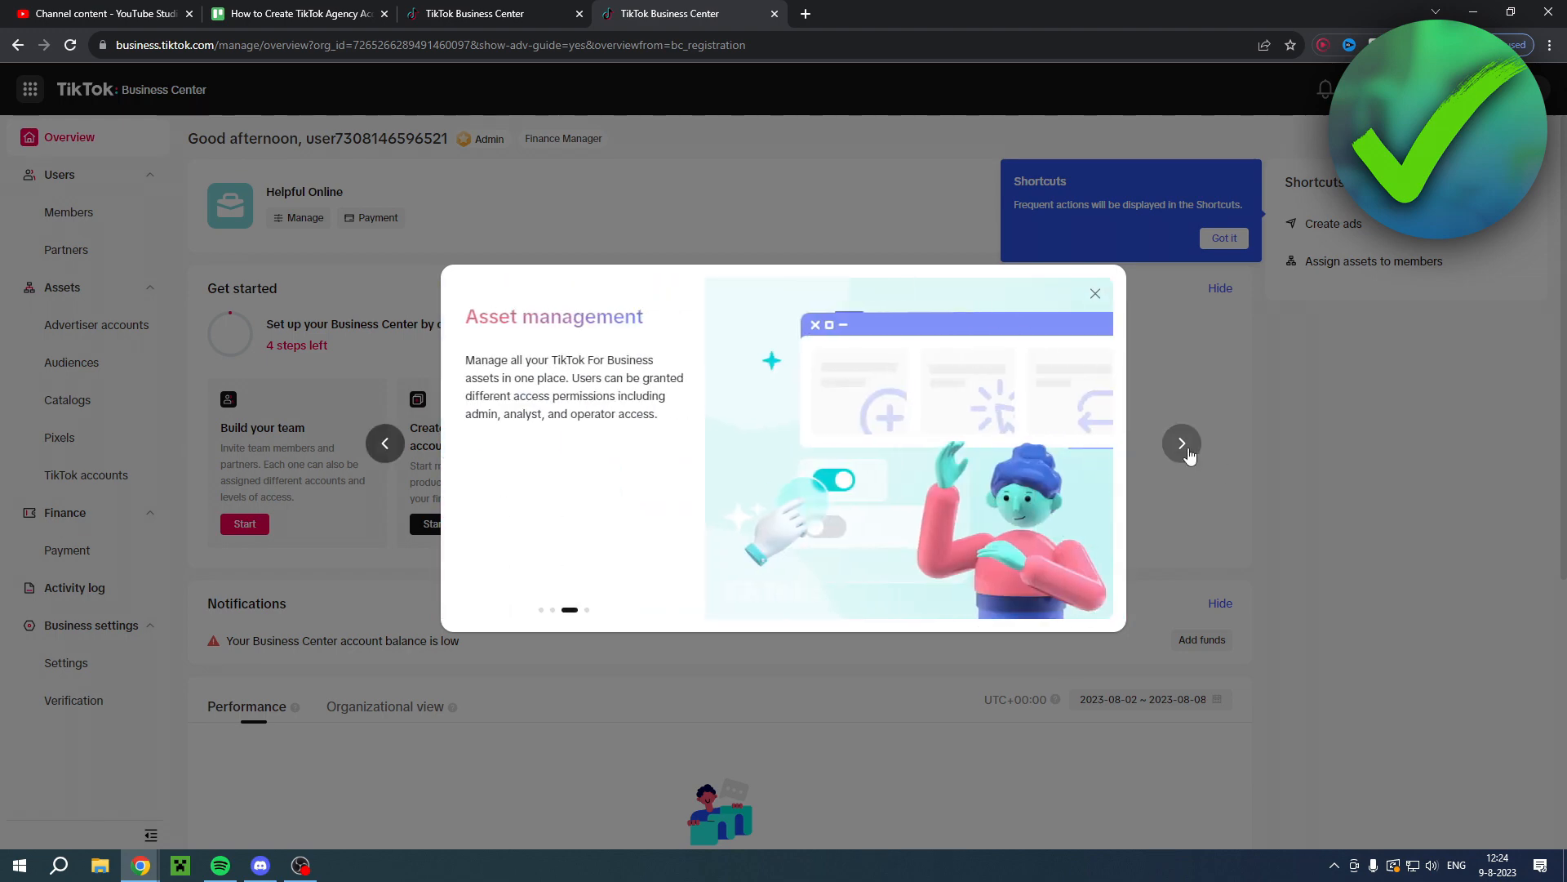
pyautogui.click(1182, 442)
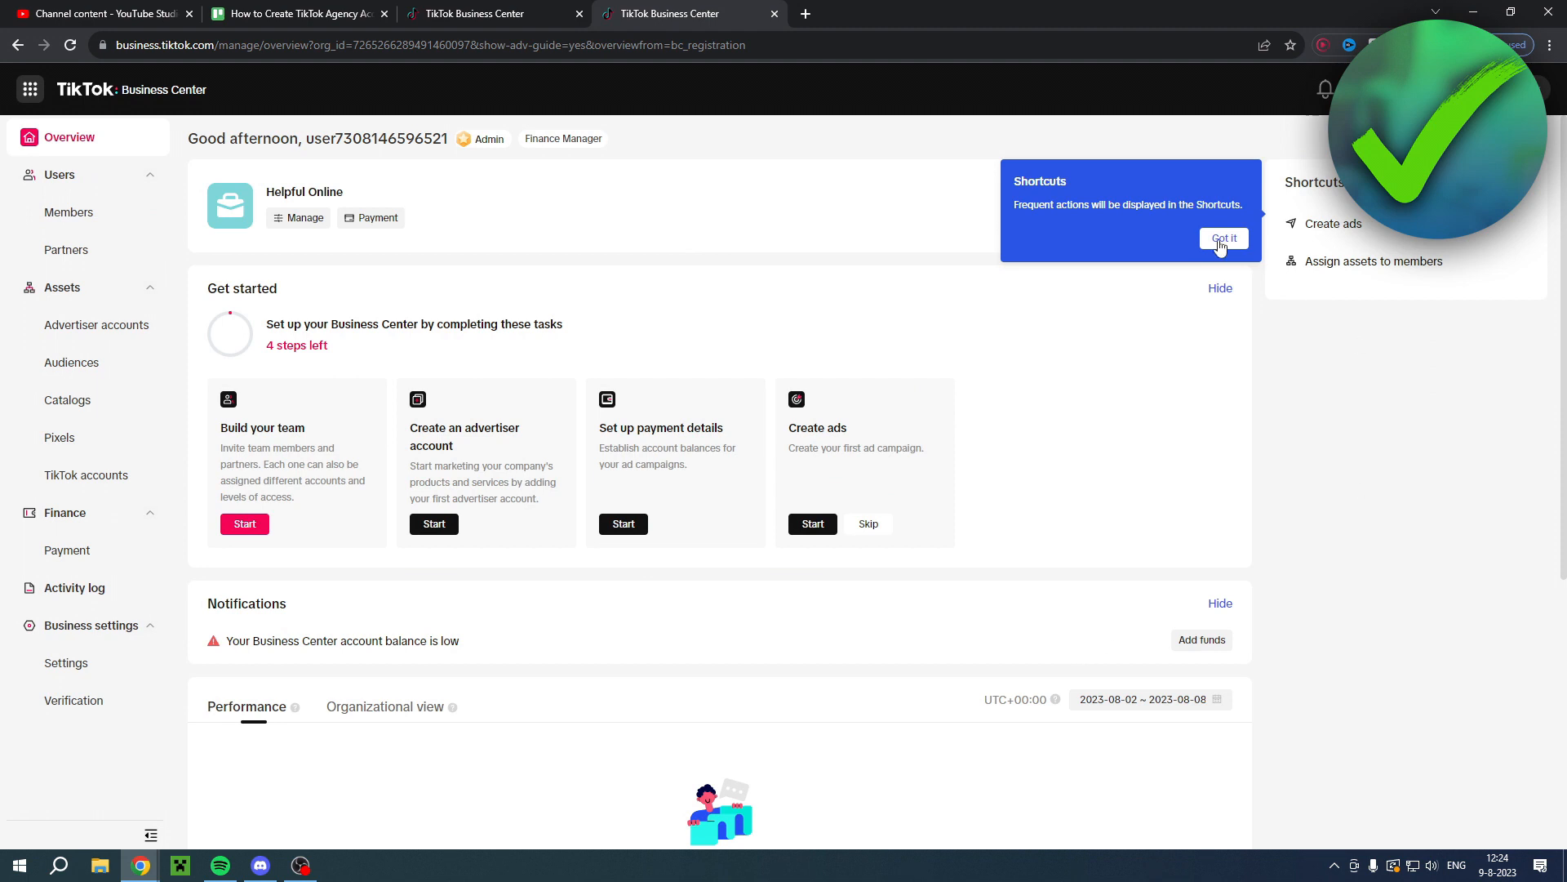
pyautogui.click(1223, 238)
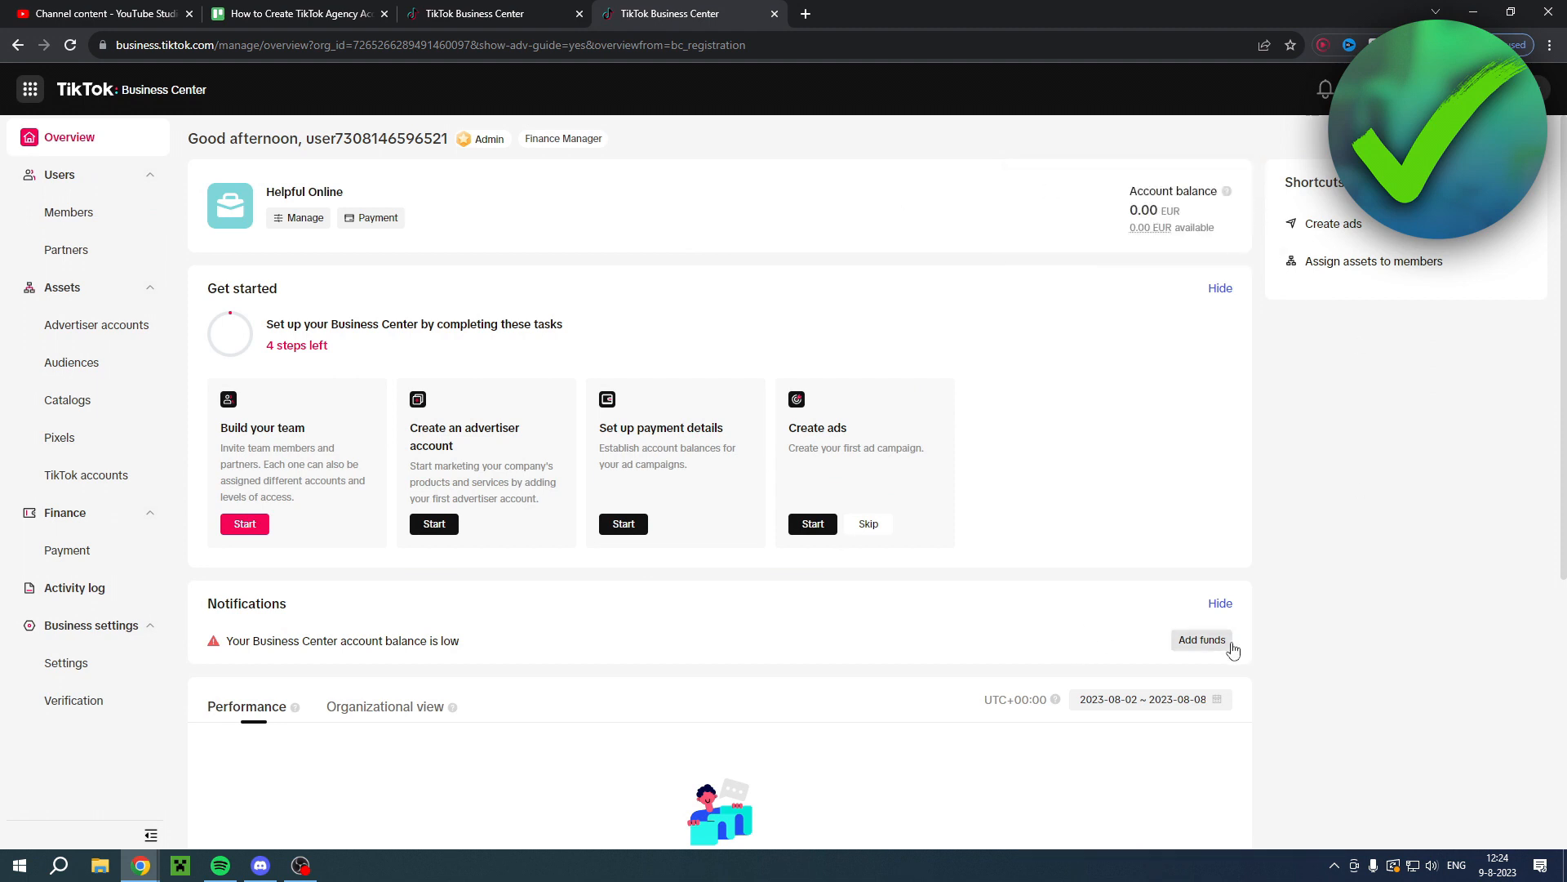
# - Go to Advertiser accounts under Assets to reach the Add an advertiser account page
pyautogui.click(96, 323)
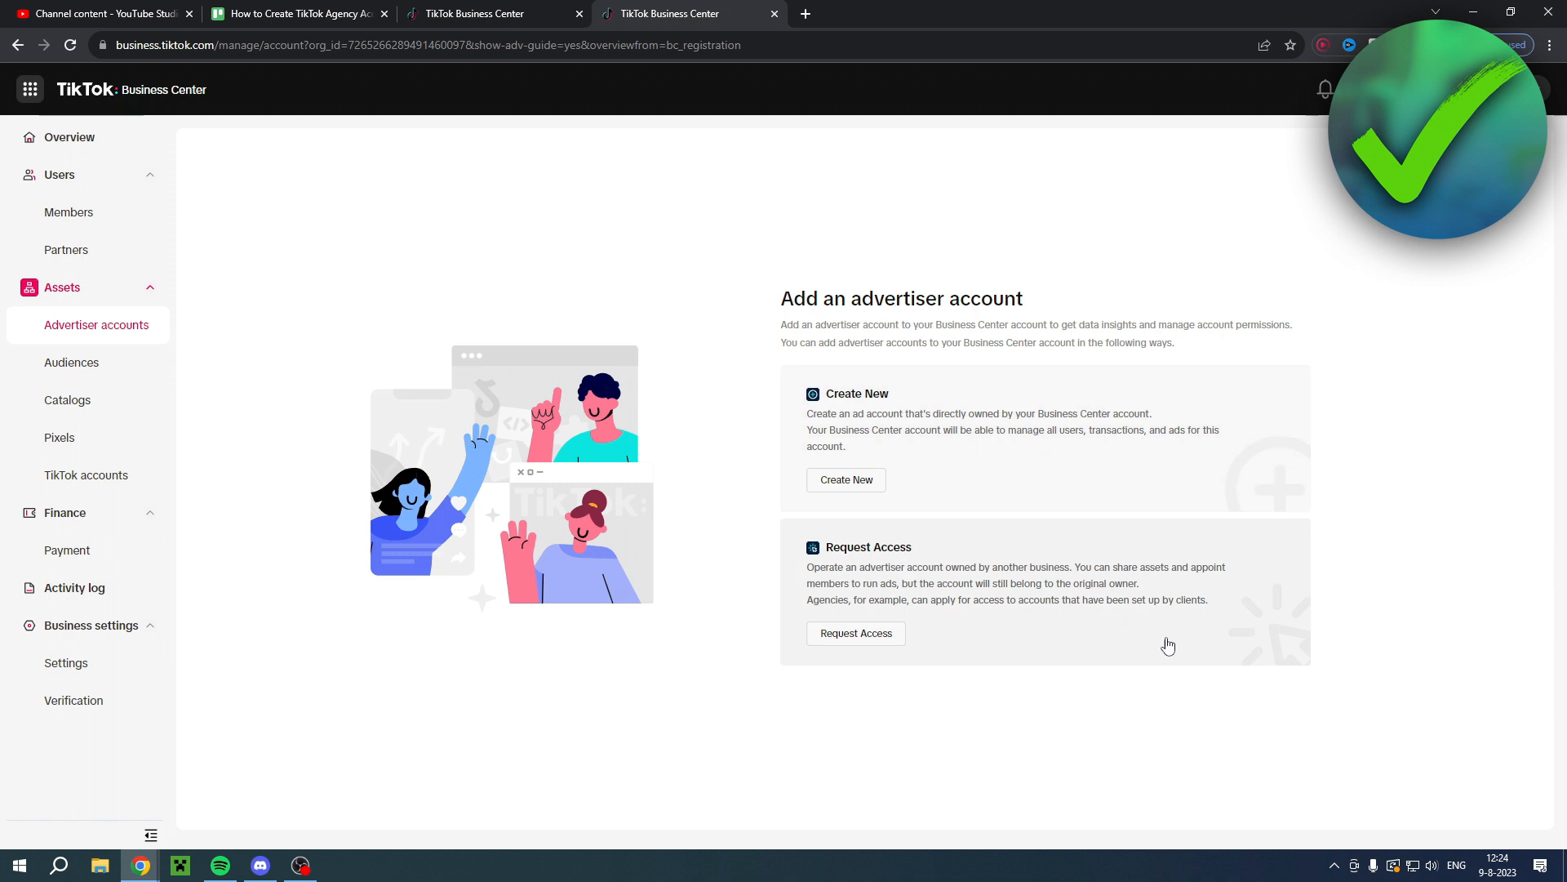
pyautogui.moveTo(331, 219)
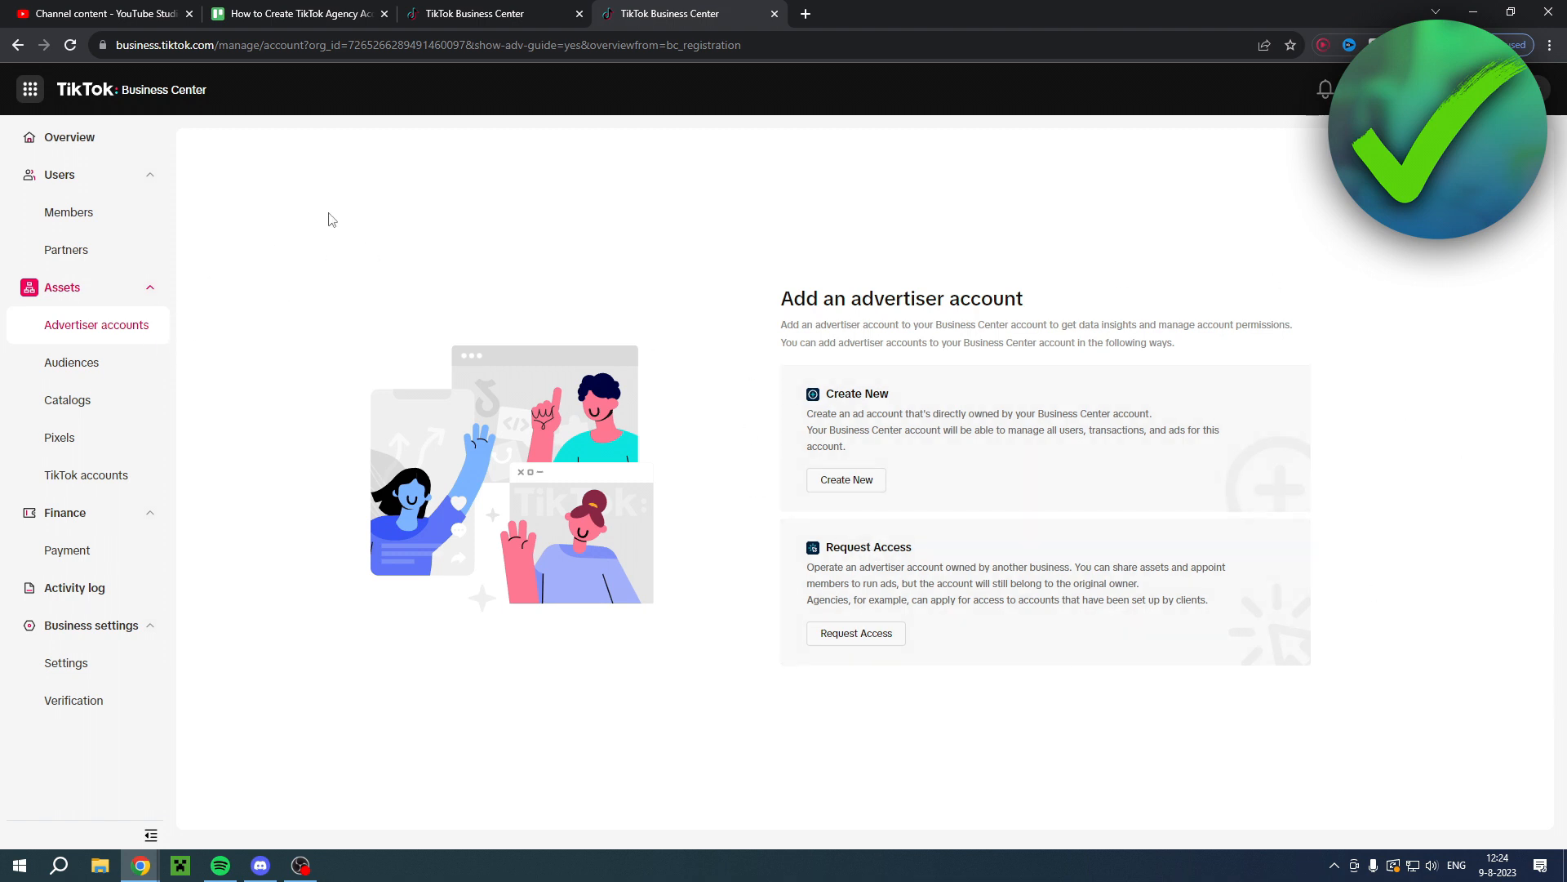
pyautogui.moveTo(1047, 214)
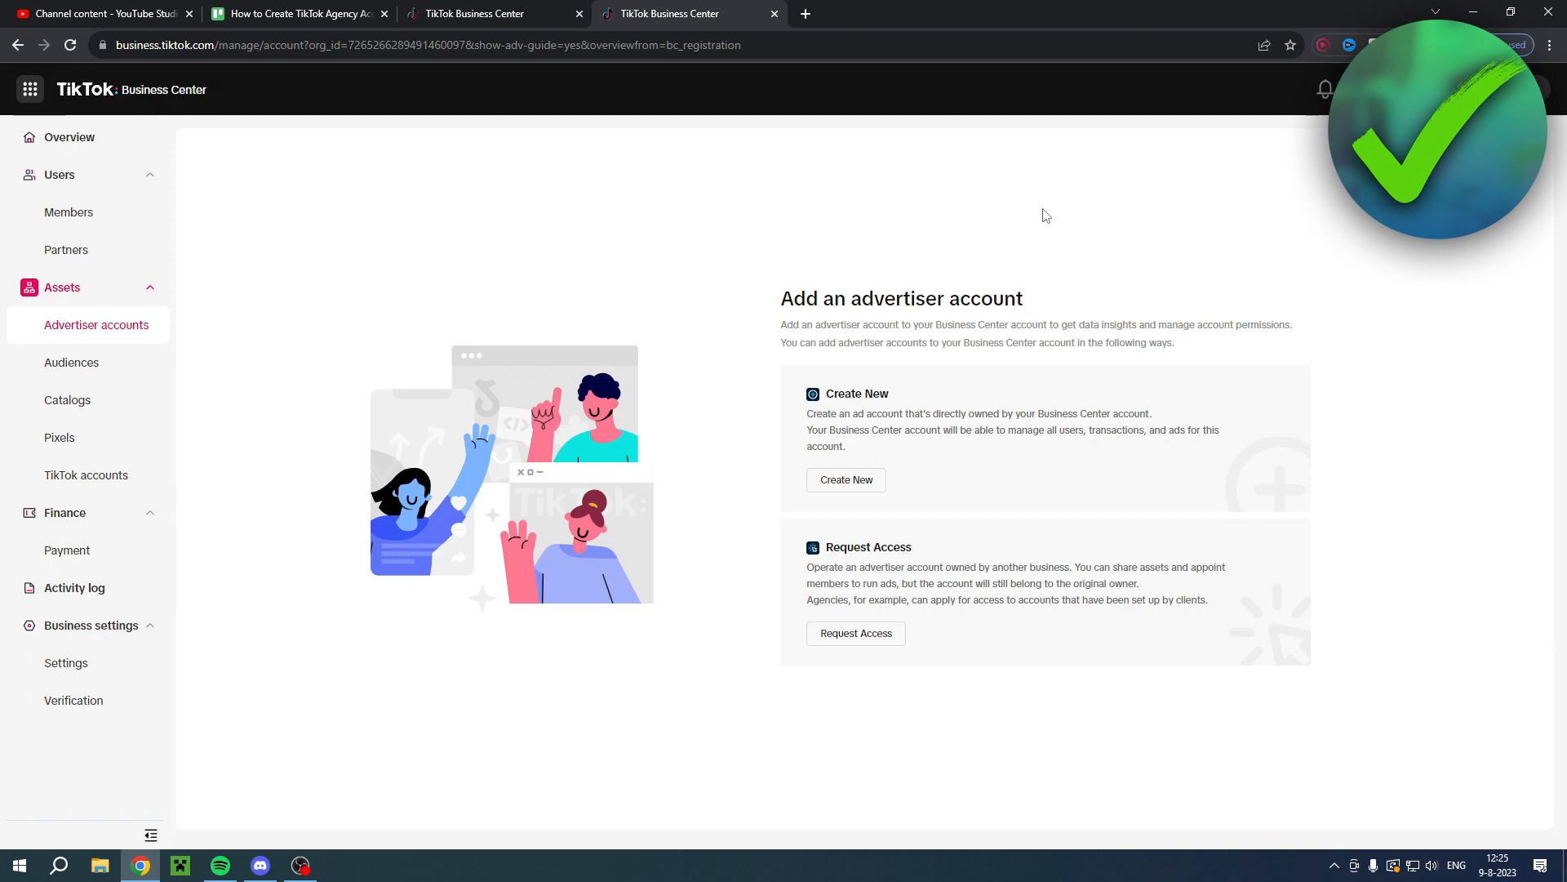
pyautogui.moveTo(431, 281)
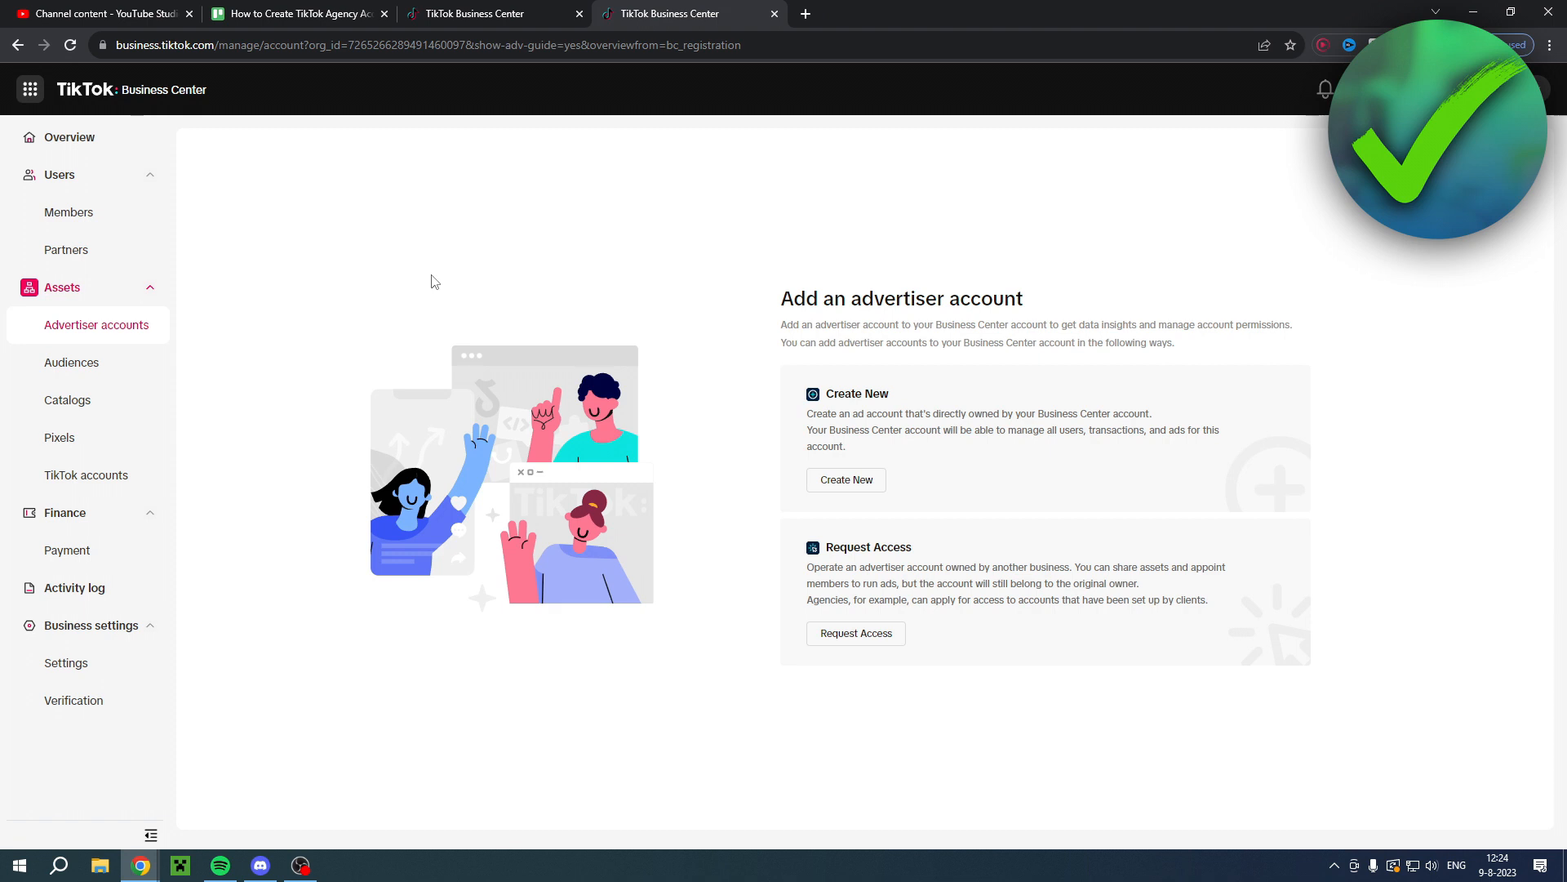